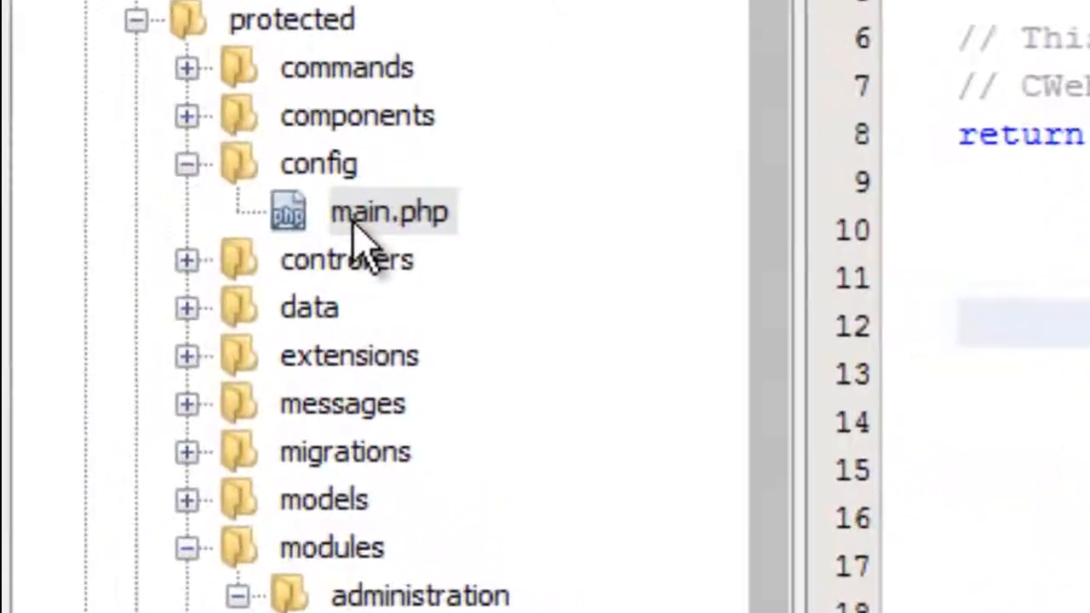
# Open protected/config/main.php and scroll to the modules array listing administration and gii.
pyautogui.doubleClick(389, 212)
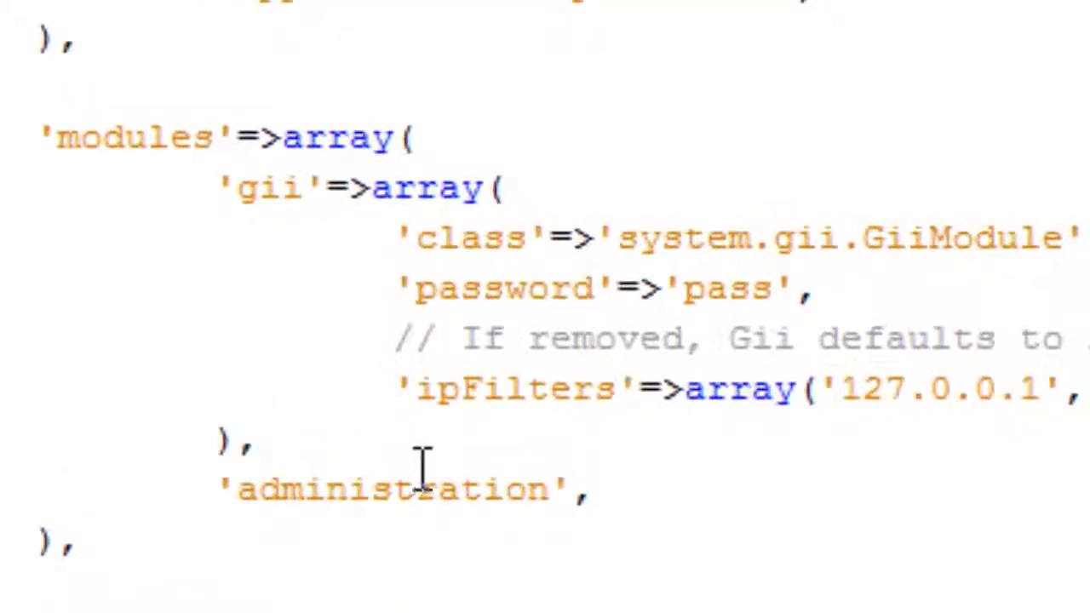
pyautogui.moveTo(494, 490)
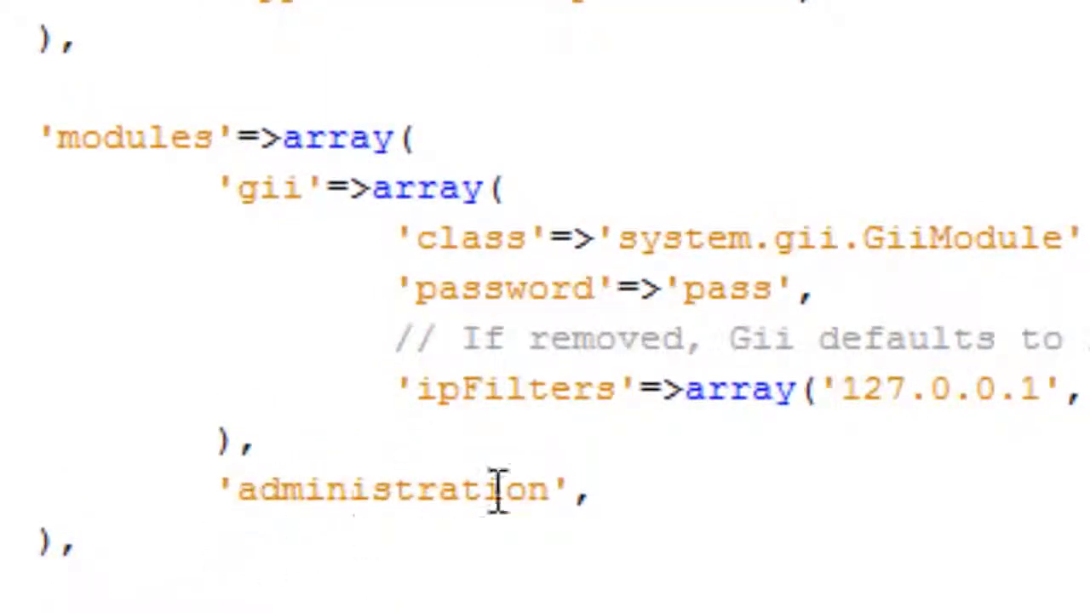
pyautogui.moveTo(844, 464)
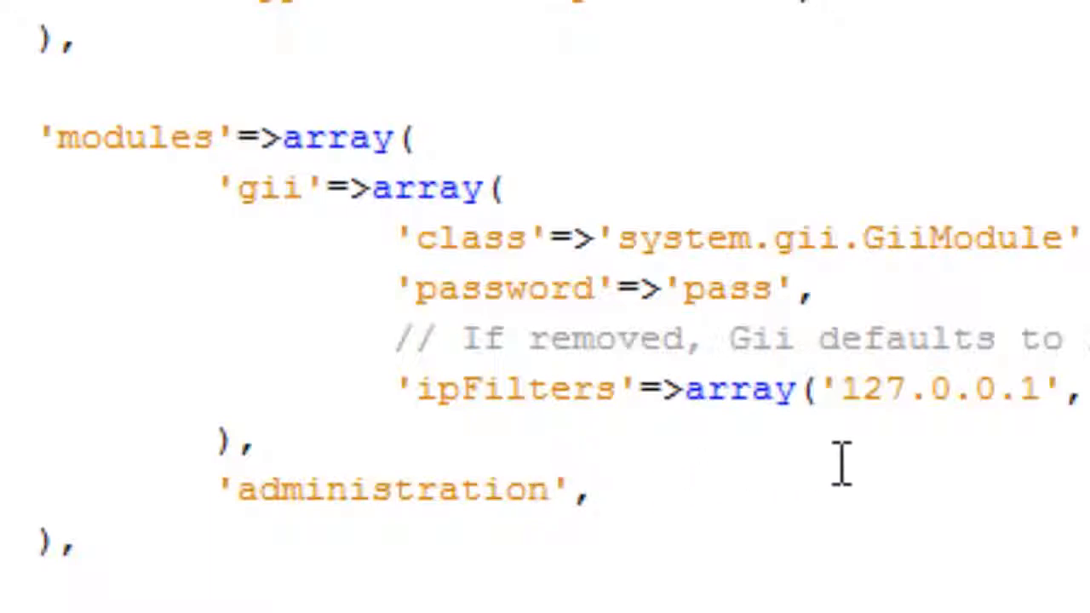
pyautogui.scroll(-3)
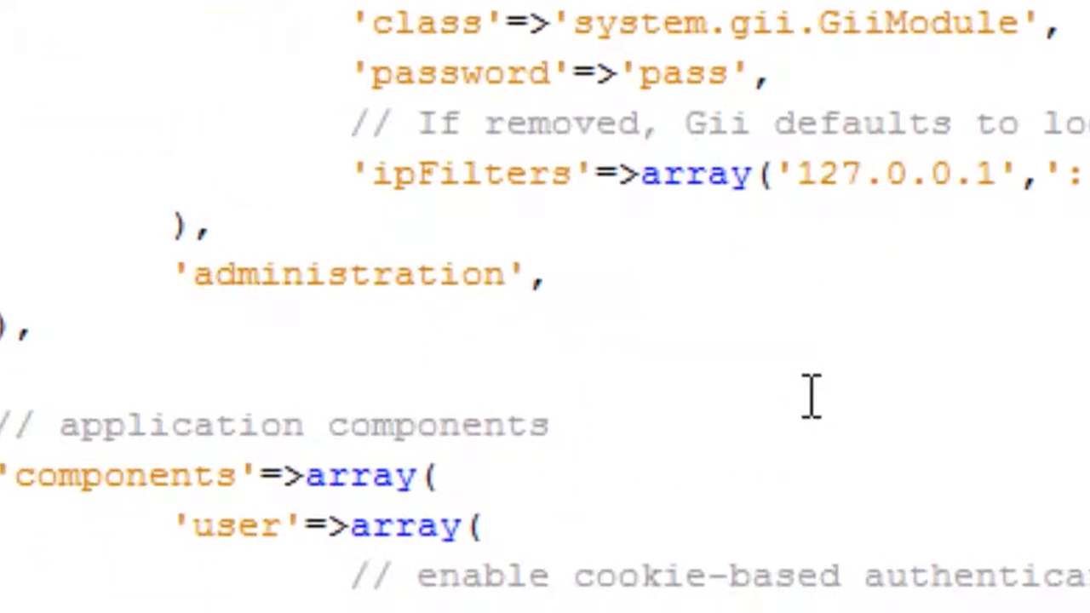
pyautogui.scroll(-3)
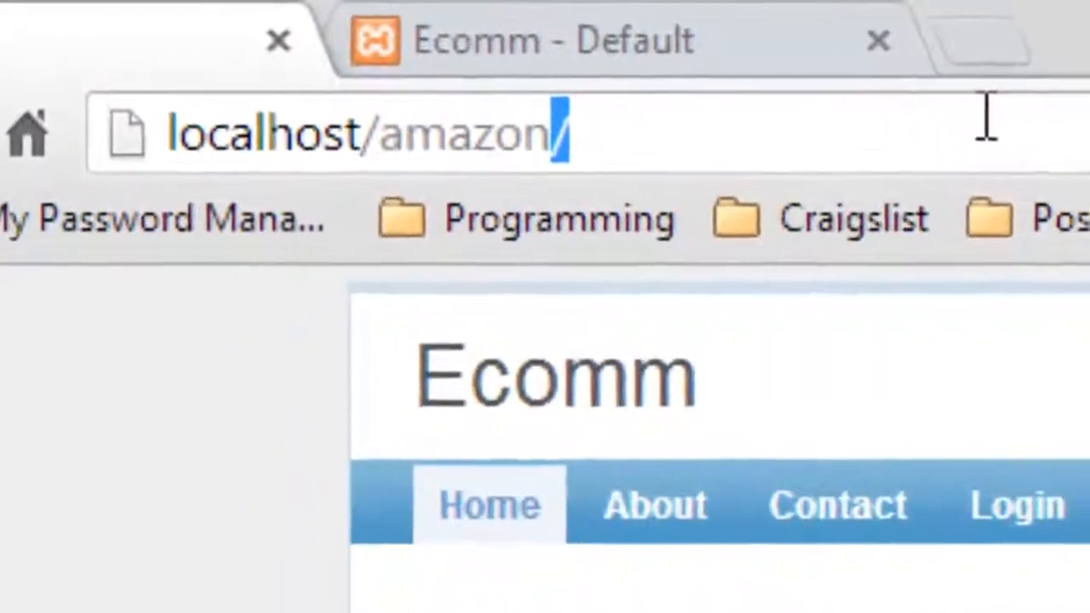
# Go to localhost/amazon/gii and submit the Gii password.
pyautogui.write('gii')
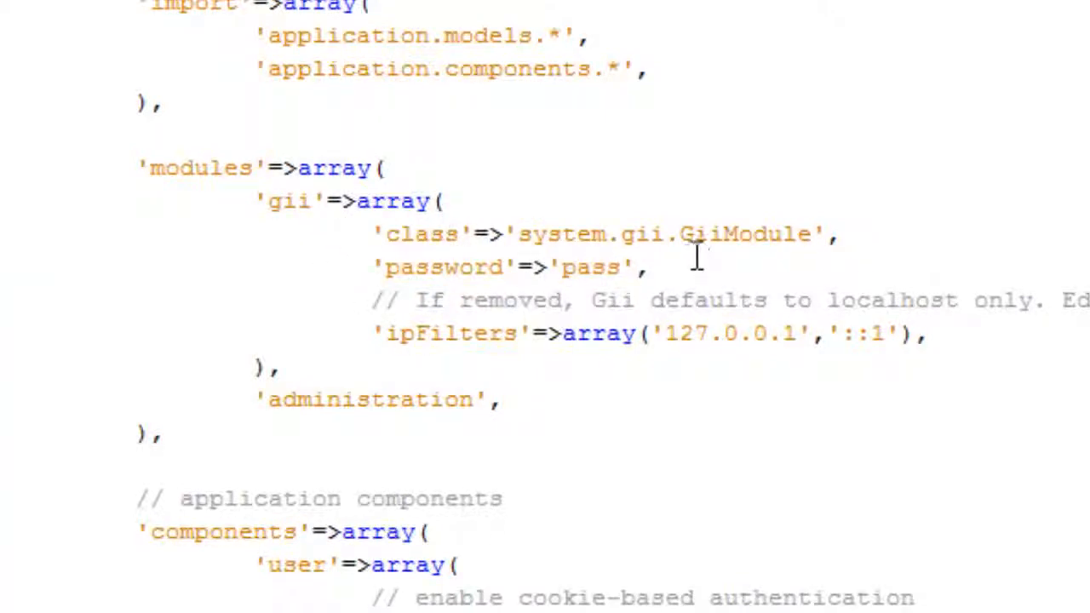
pyautogui.moveTo(652, 271)
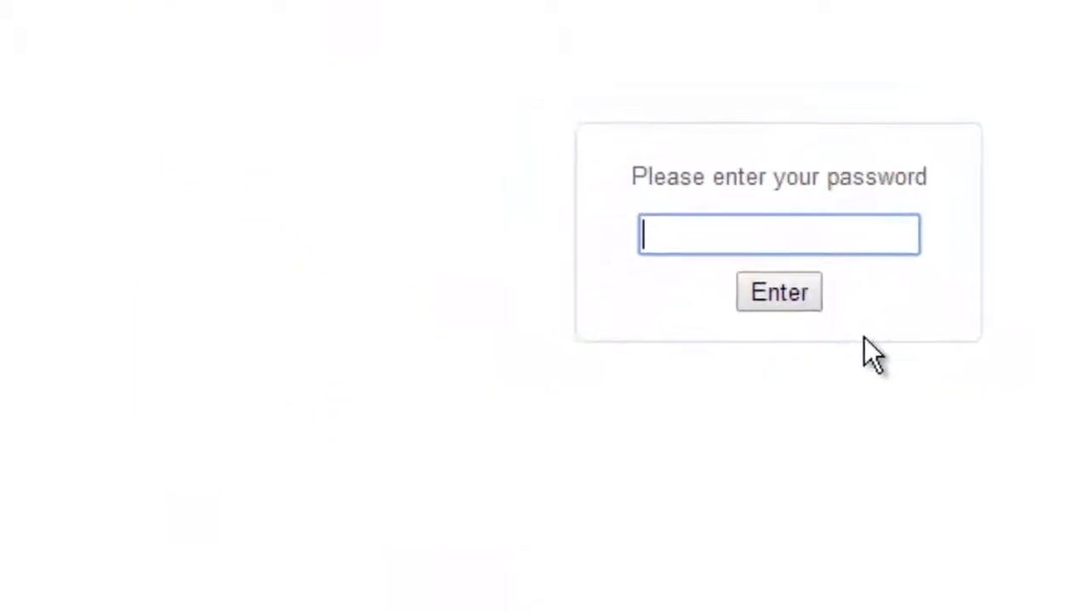
pyautogui.click(778, 291)
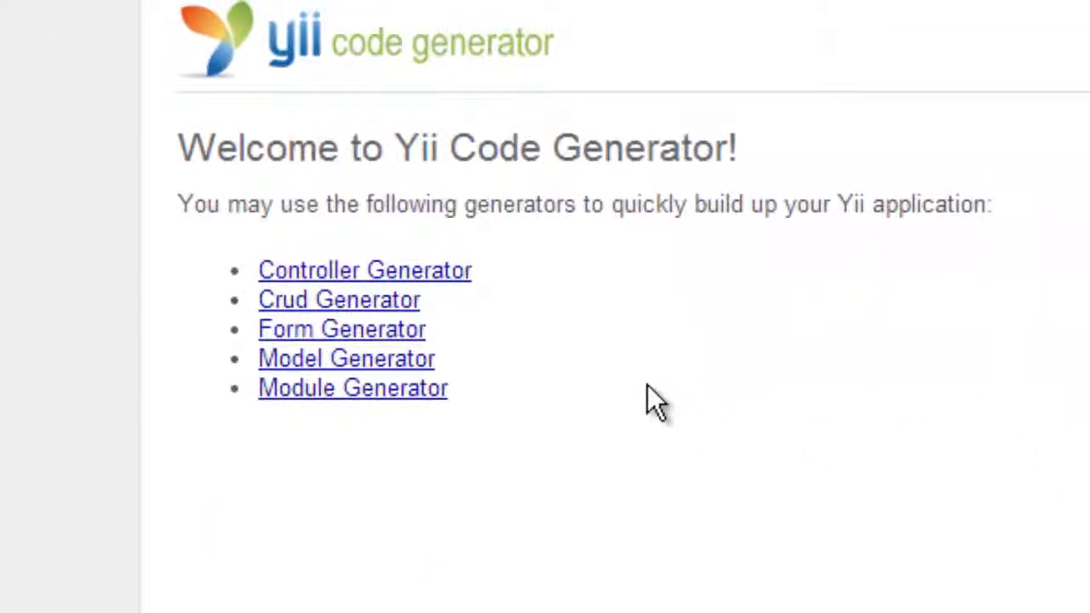
pyautogui.moveTo(339, 436)
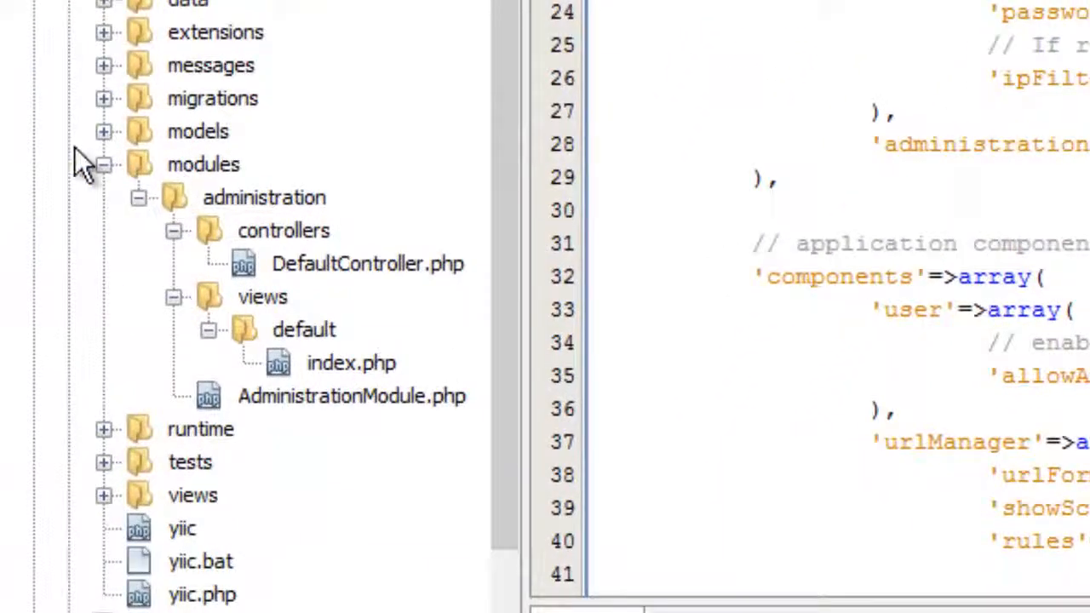
# Browse the project tree and open the administration module's AdministrationModule.php.
pyautogui.click(104, 131)
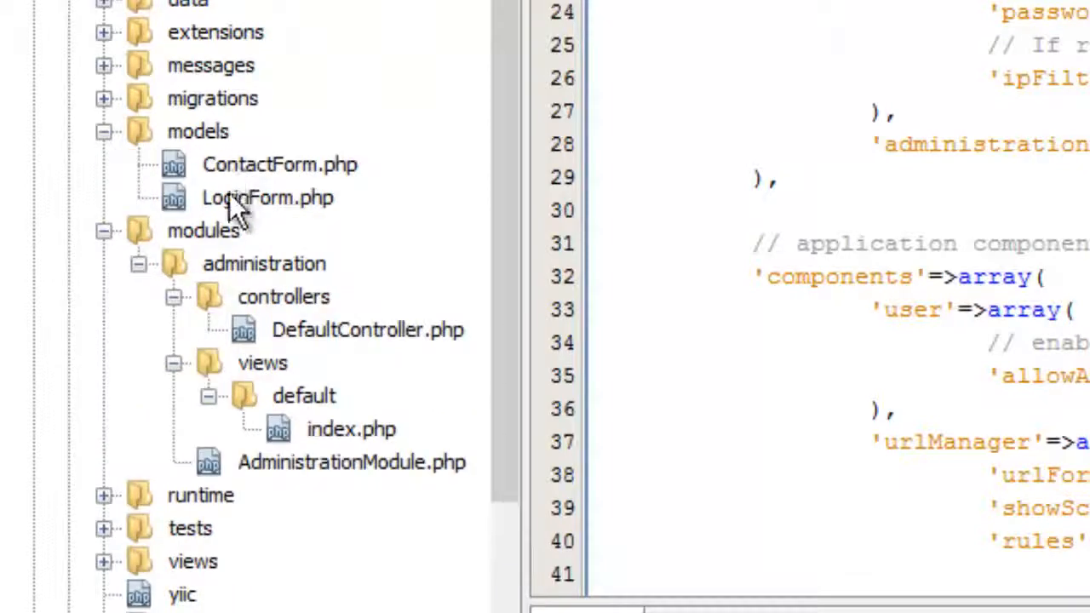
pyautogui.moveTo(247, 221)
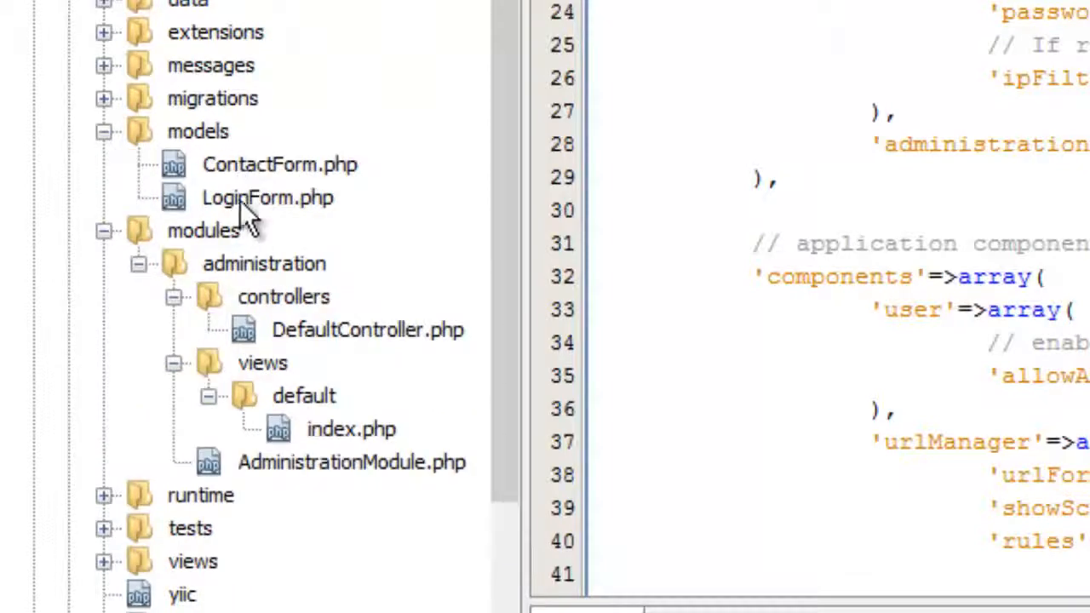
pyautogui.click(104, 131)
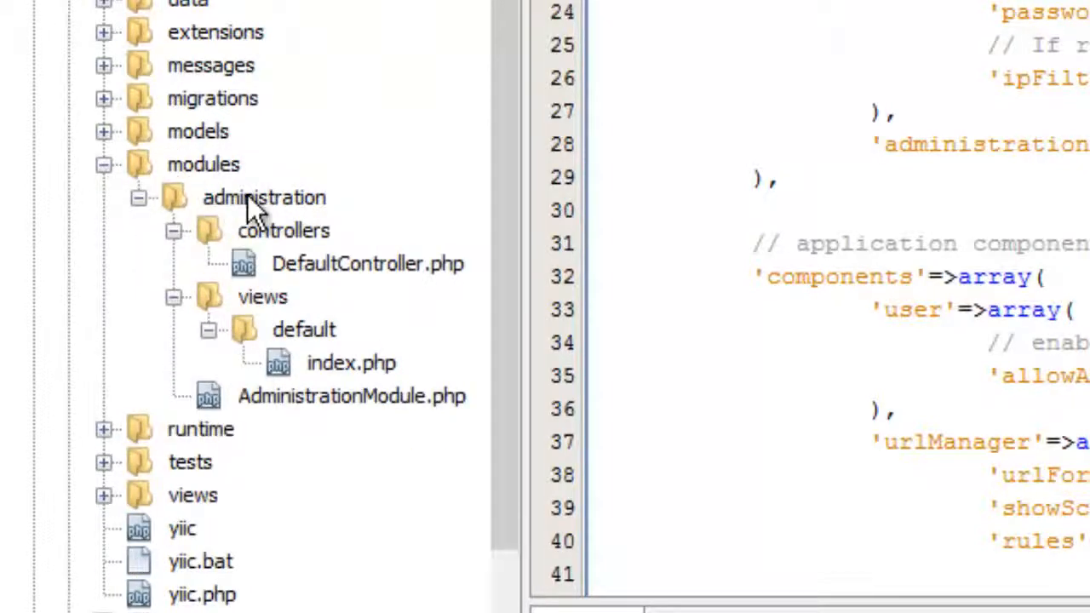
pyautogui.moveTo(281, 430)
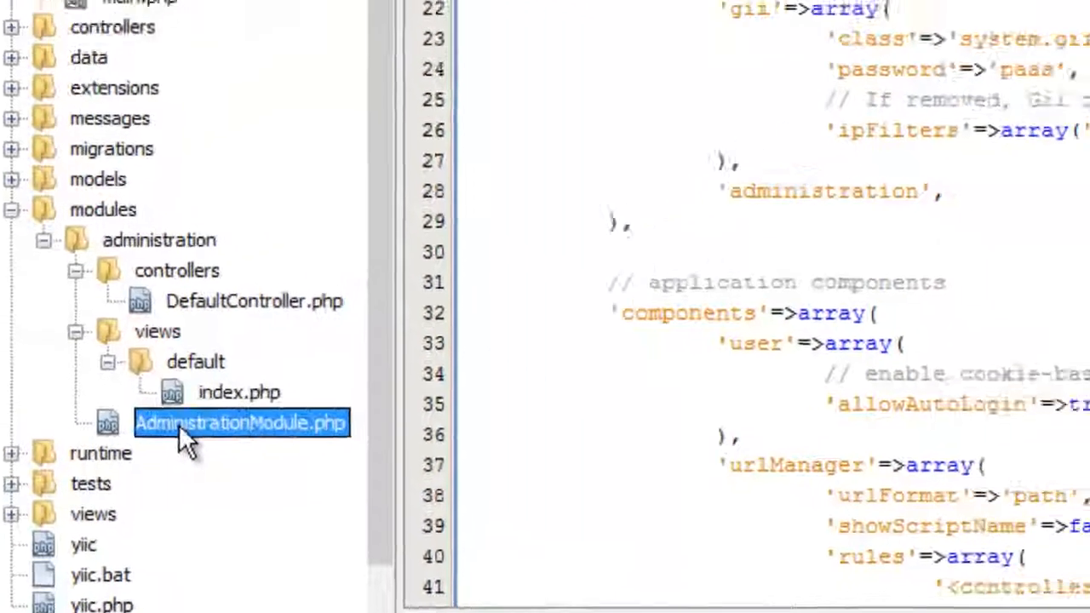
pyautogui.doubleClick(241, 423)
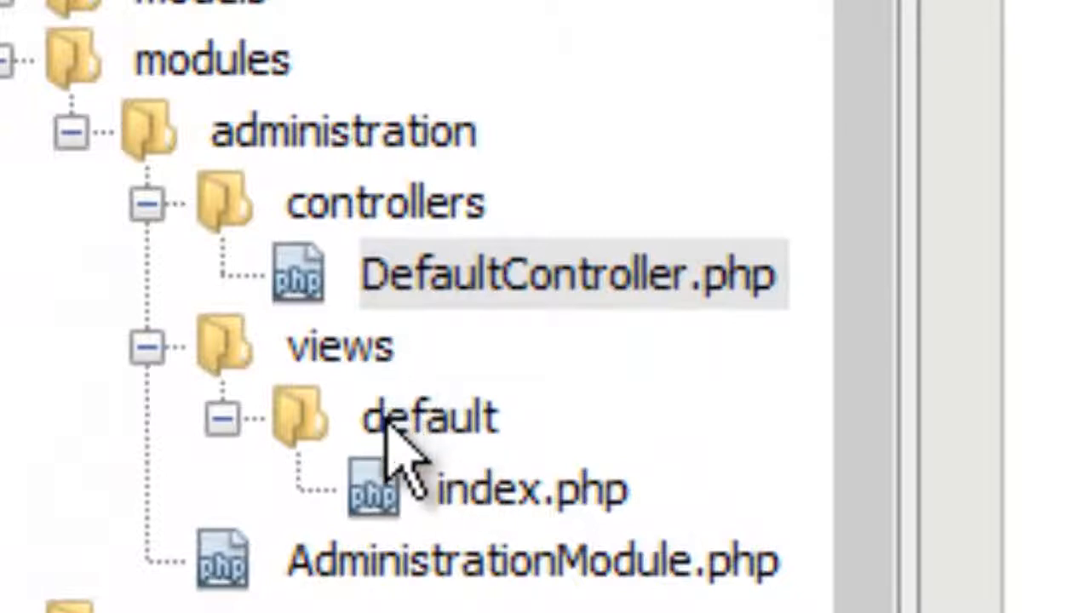
pyautogui.moveTo(460, 315)
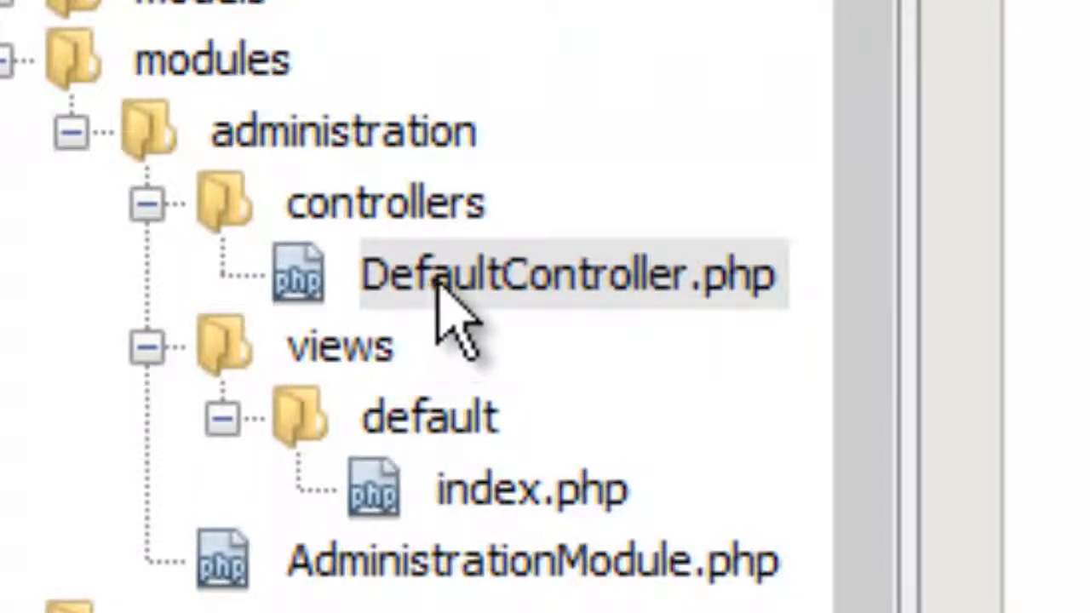
pyautogui.moveTo(605, 306)
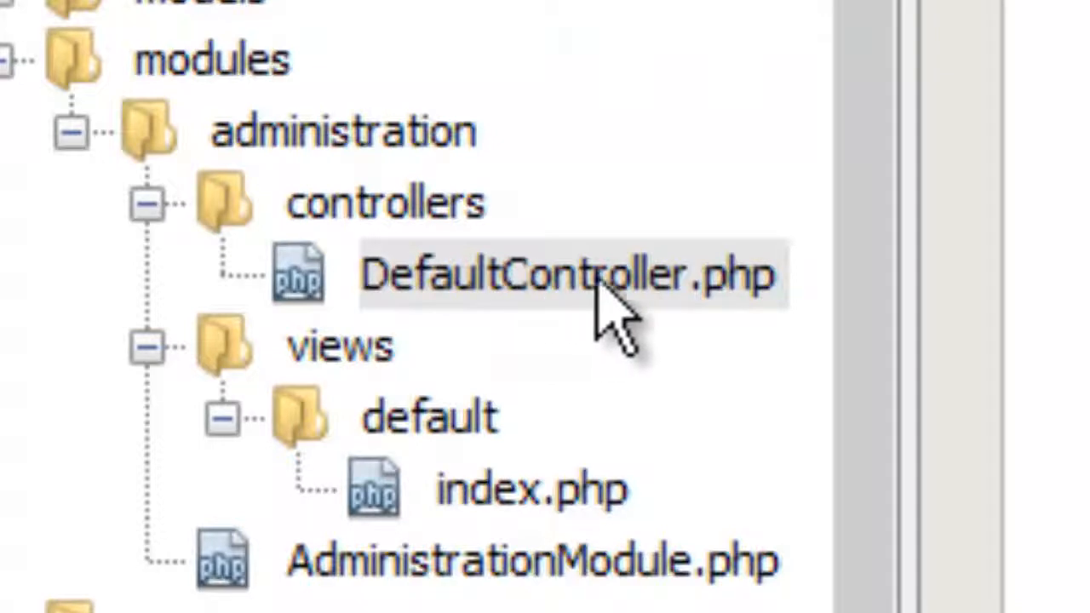
pyautogui.moveTo(554, 375)
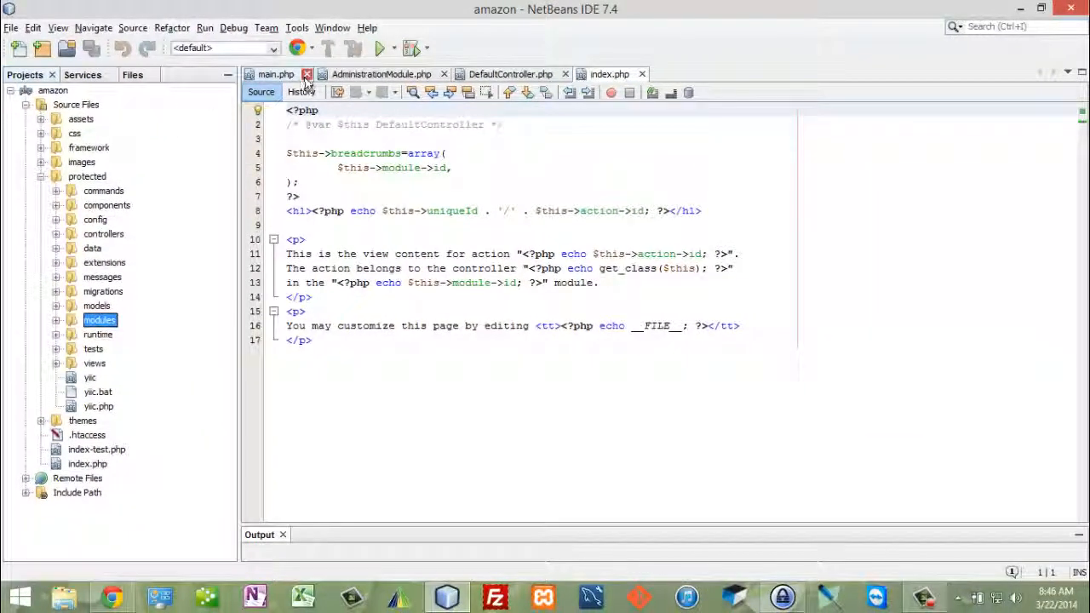
# Close the main.php, AdministrationModule.php and index.php editor tabs.
pyautogui.click(307, 74)
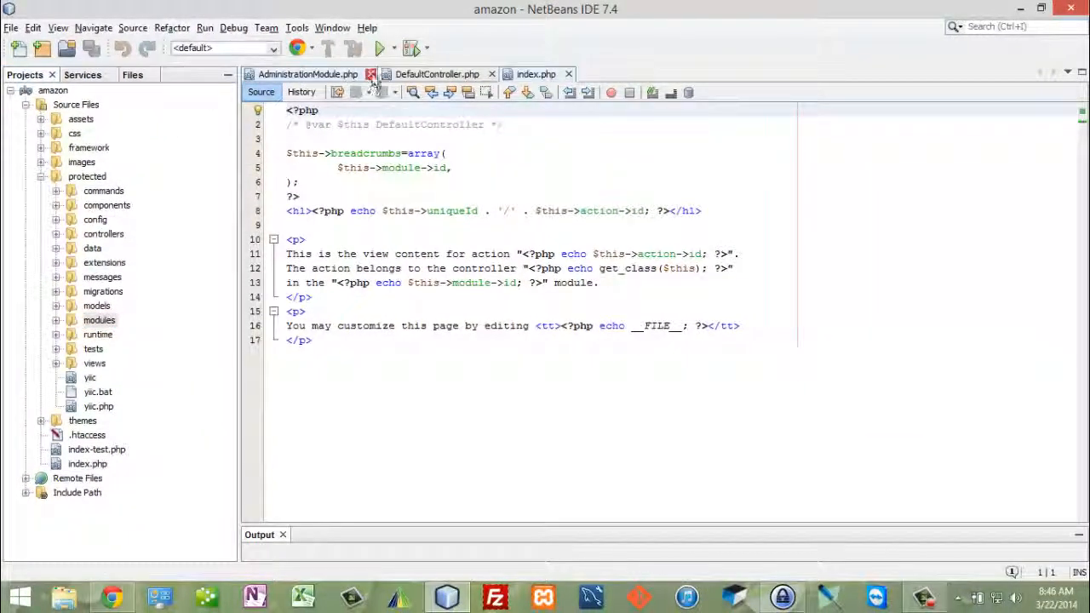
pyautogui.click(371, 74)
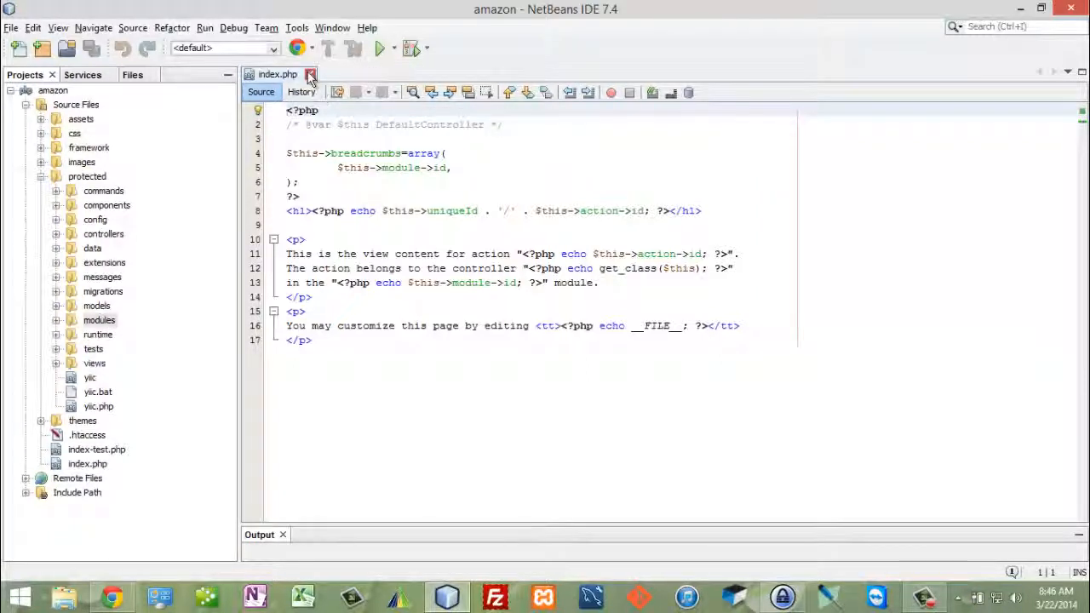
pyautogui.click(111, 596)
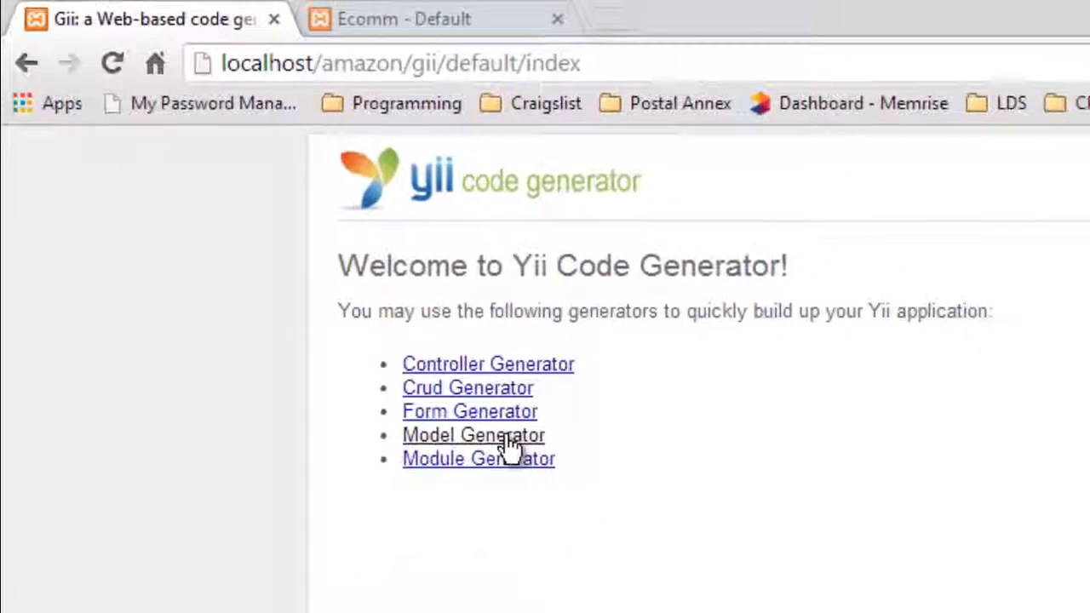
# Open Gii's Model Generator form, then switch to the second browser tab.
pyautogui.click(473, 434)
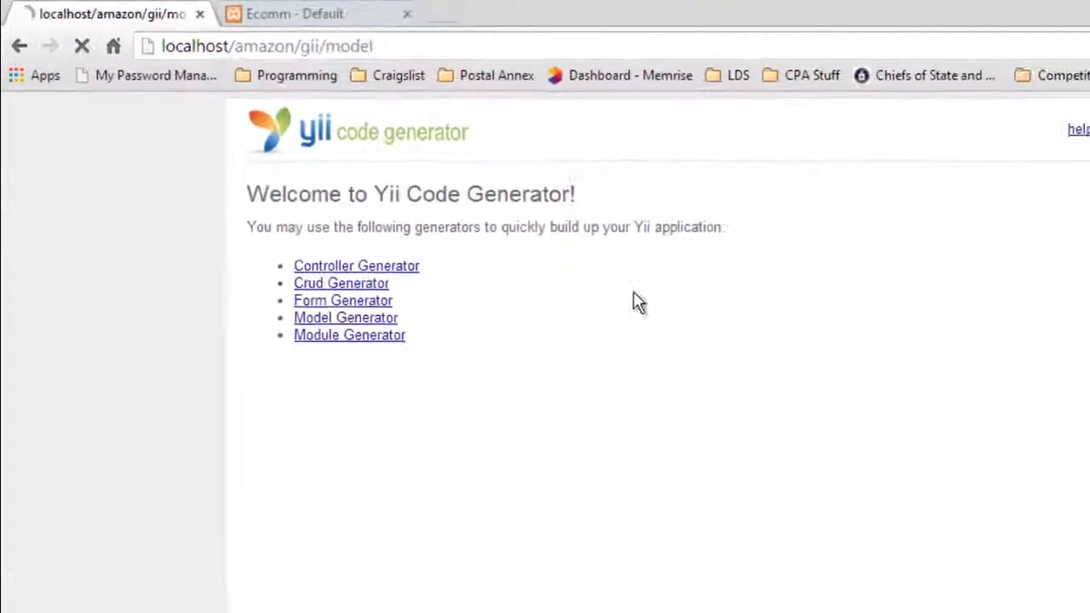
pyautogui.click(345, 317)
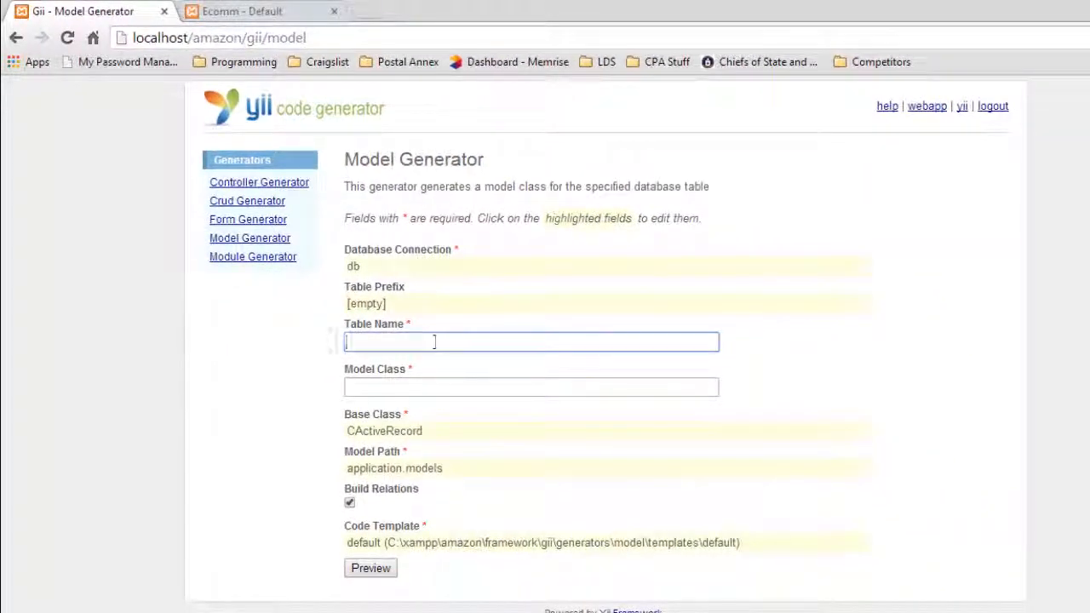
pyautogui.click(241, 11)
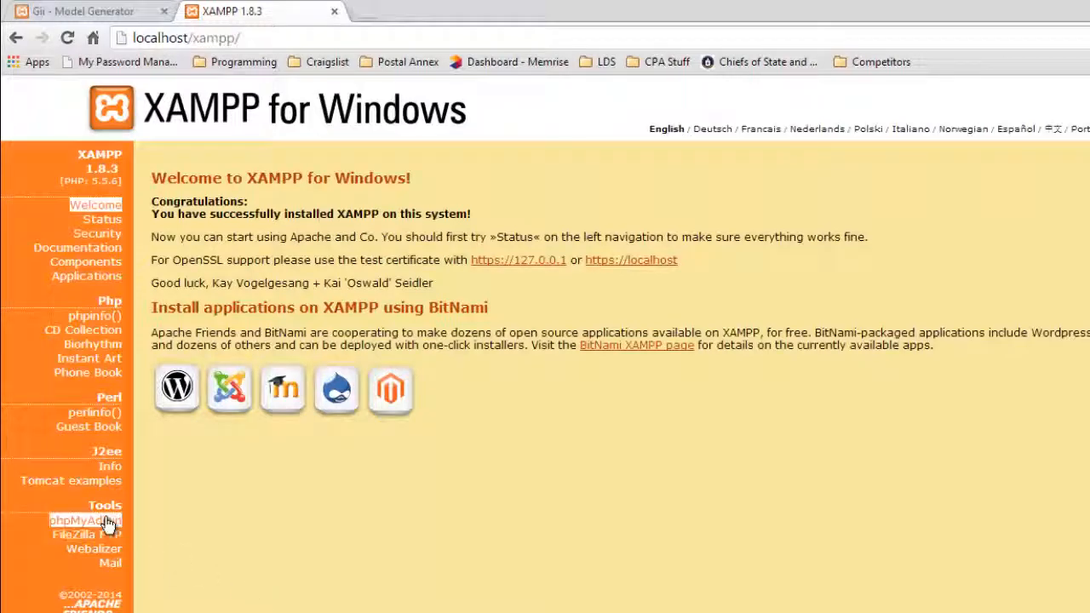
# Open phpMyAdmin and expand the amazon database to view its tables.
pyautogui.click(84, 520)
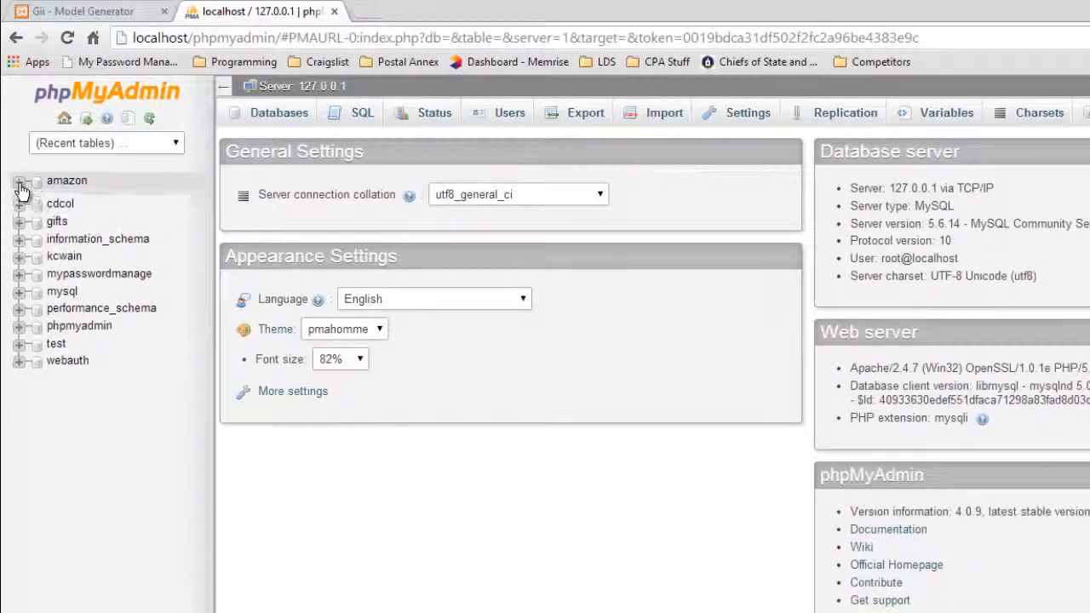
pyautogui.click(21, 180)
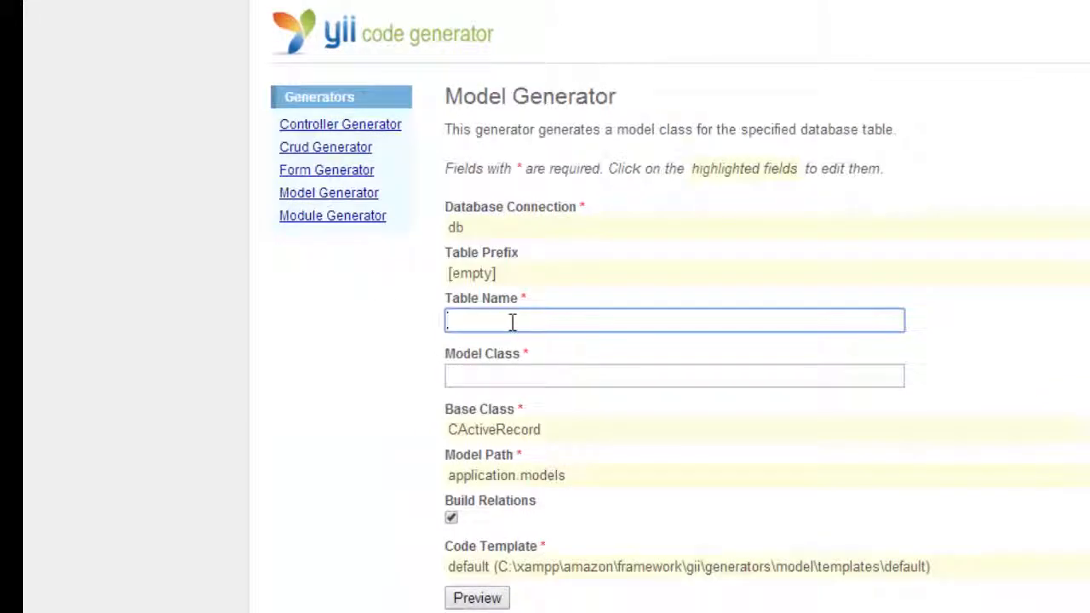
# Enter table name users and preview the Users model file.
pyautogui.write('users')
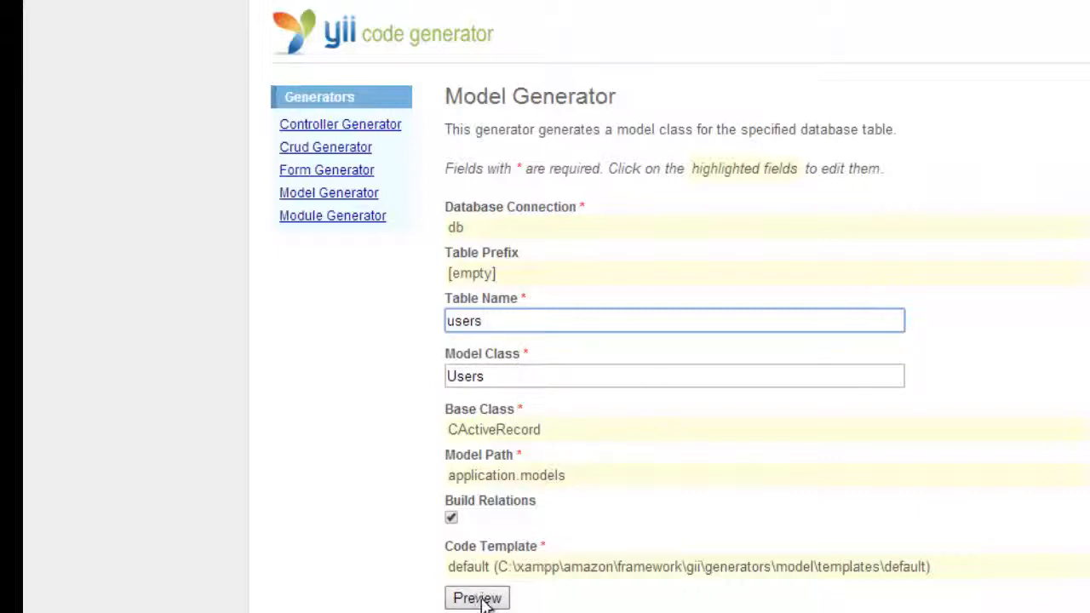
pyautogui.click(477, 597)
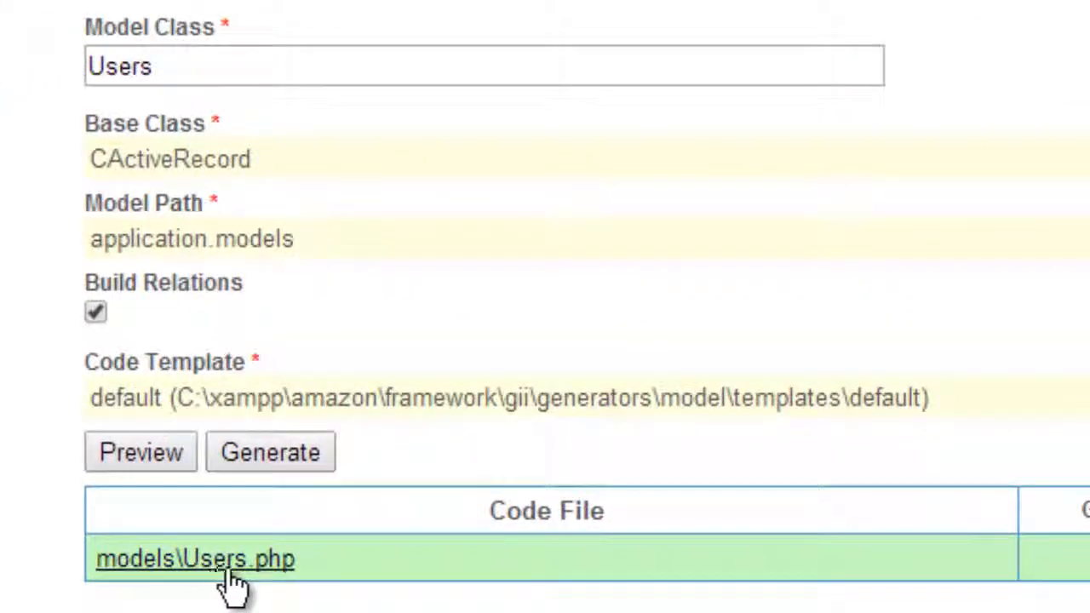
pyautogui.moveTo(223, 127)
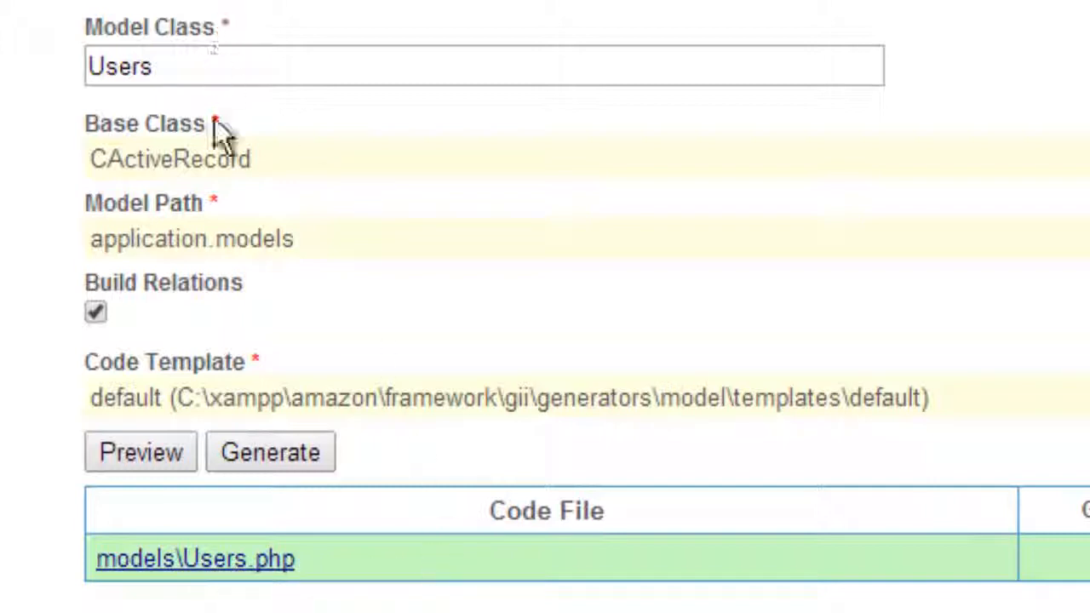
pyautogui.moveTo(193, 160)
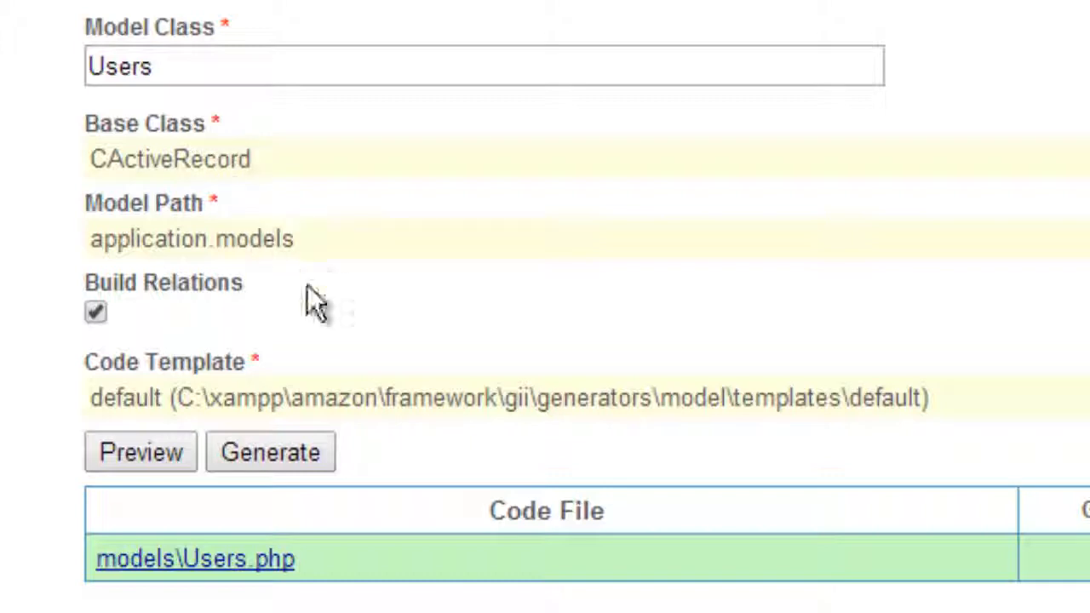
pyautogui.moveTo(281, 213)
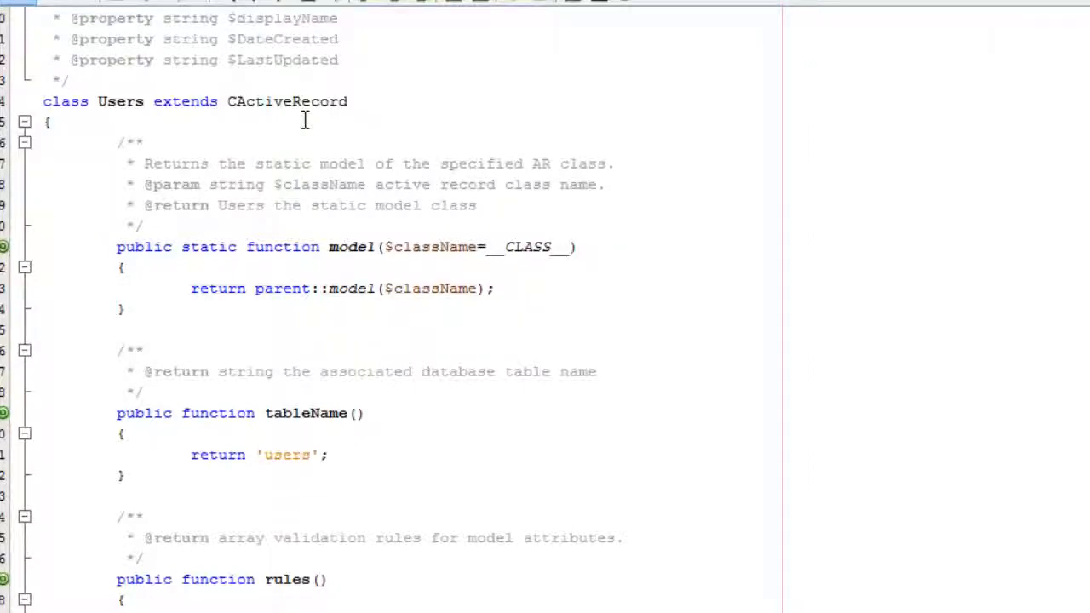
# Scroll through the generated Users class extending CActiveRecord in Users.php.
pyautogui.scroll(-3)
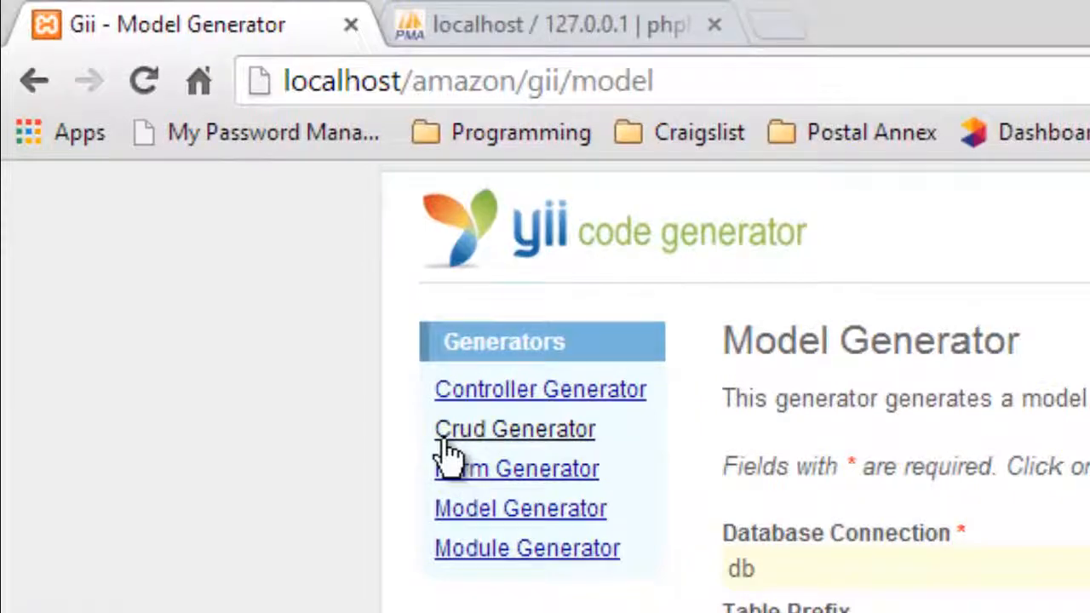
pyautogui.moveTo(511, 439)
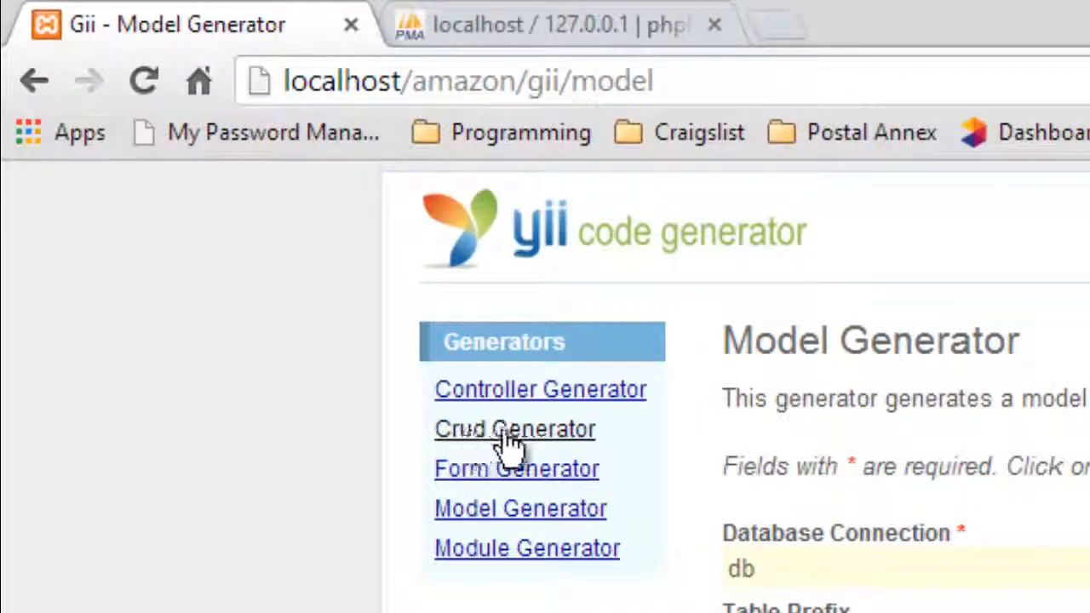
pyautogui.moveTo(537, 443)
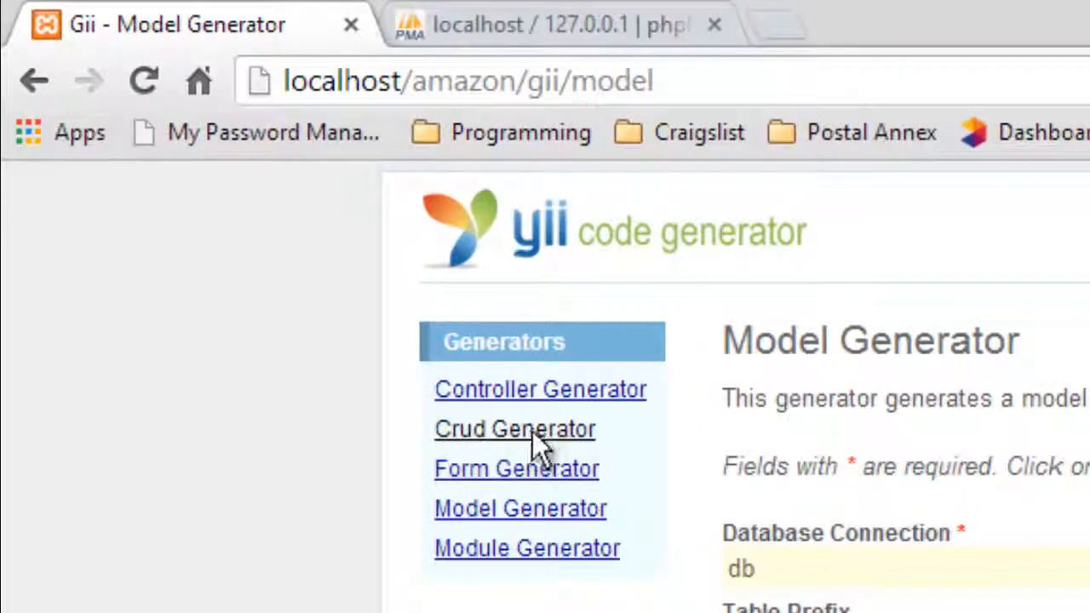
# Generate CRUD for model class Users: UsersController and its users views.
pyautogui.click(515, 429)
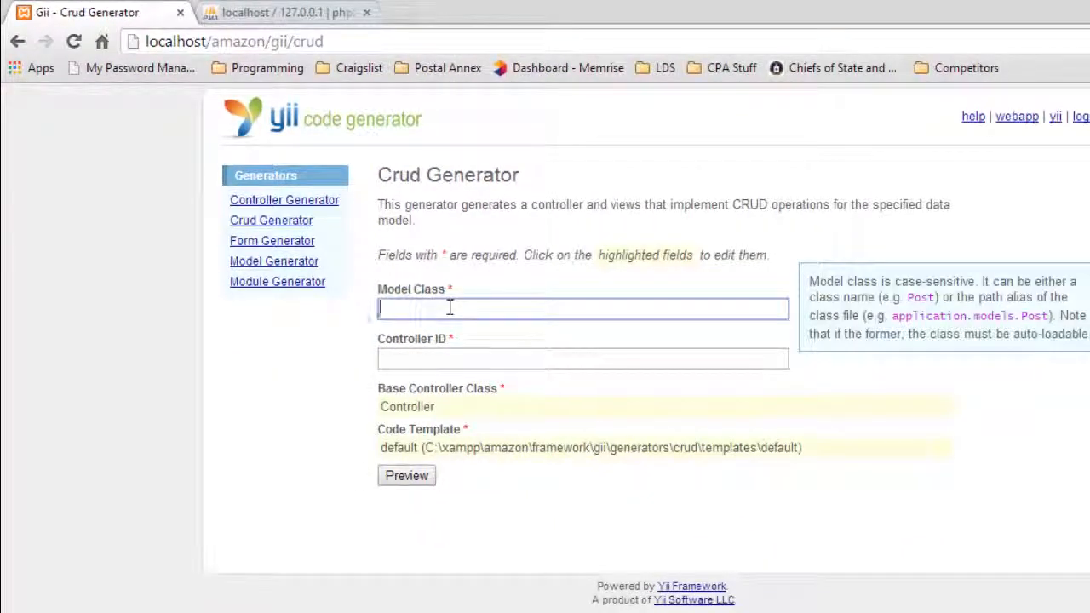
pyautogui.write('Users')
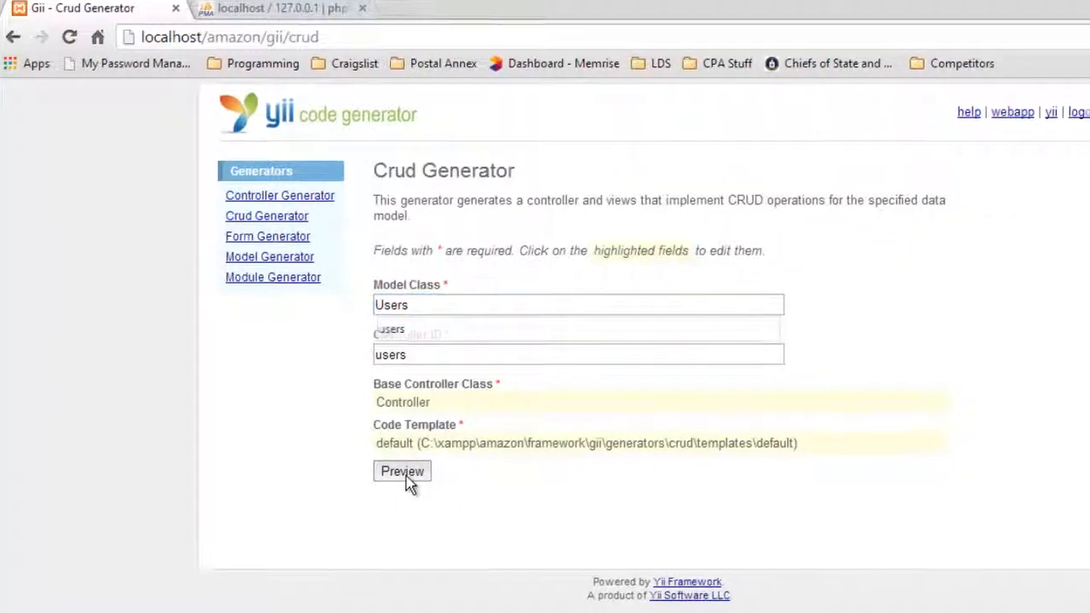
pyautogui.click(402, 471)
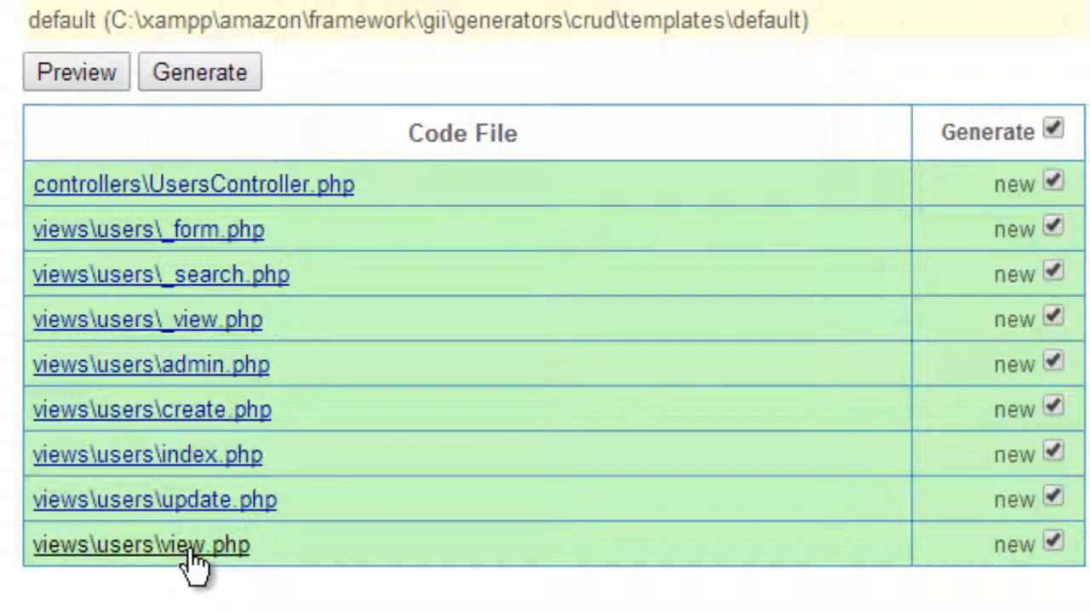
pyautogui.moveTo(226, 237)
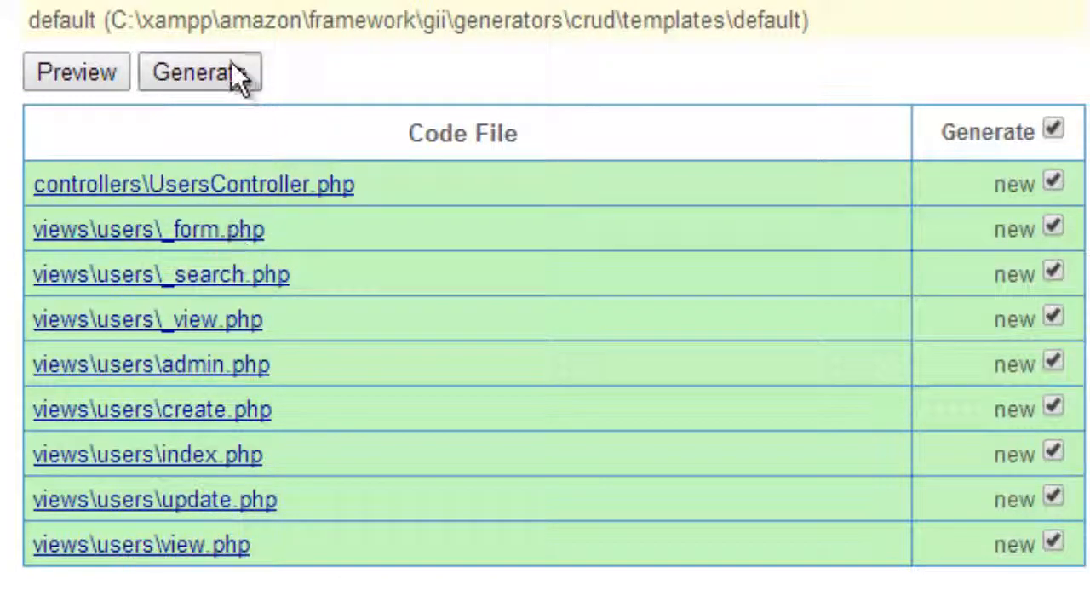
pyautogui.click(201, 72)
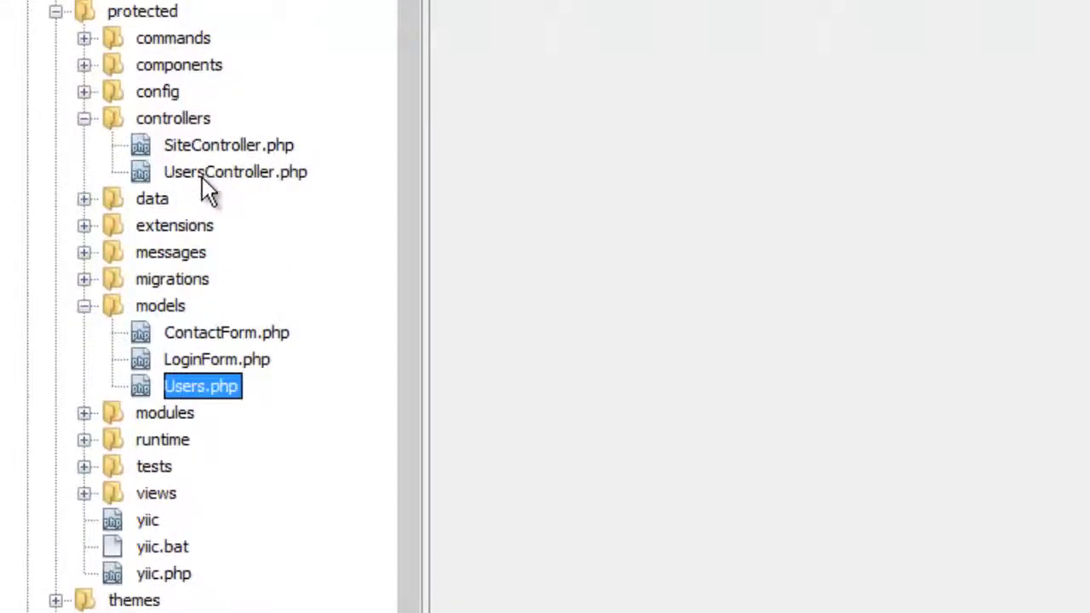
pyautogui.moveTo(257, 183)
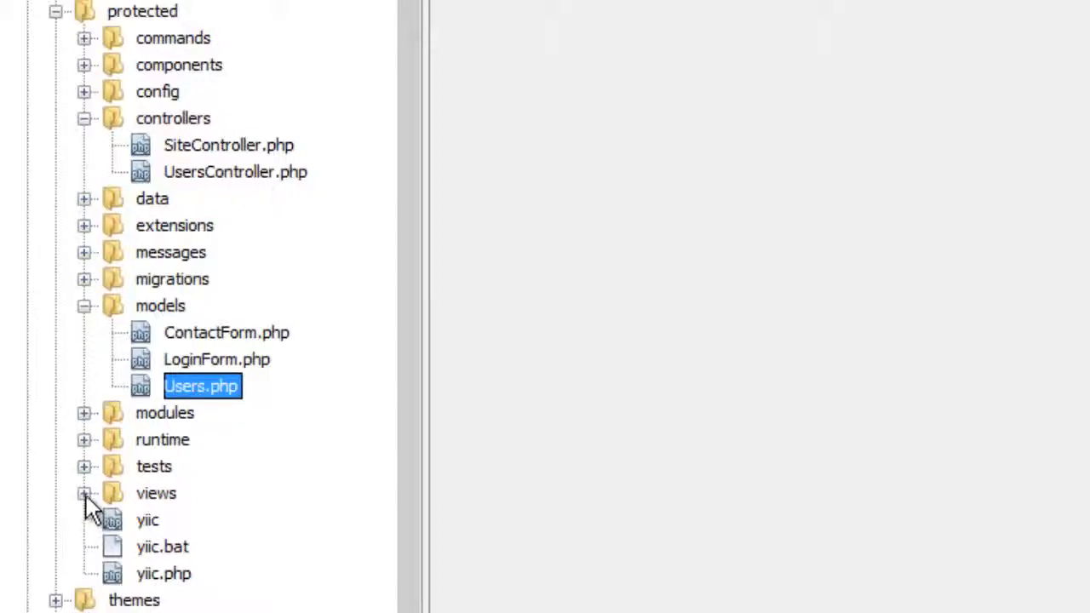
# Expand the views folder to check the newly generated users views.
pyautogui.click(83, 493)
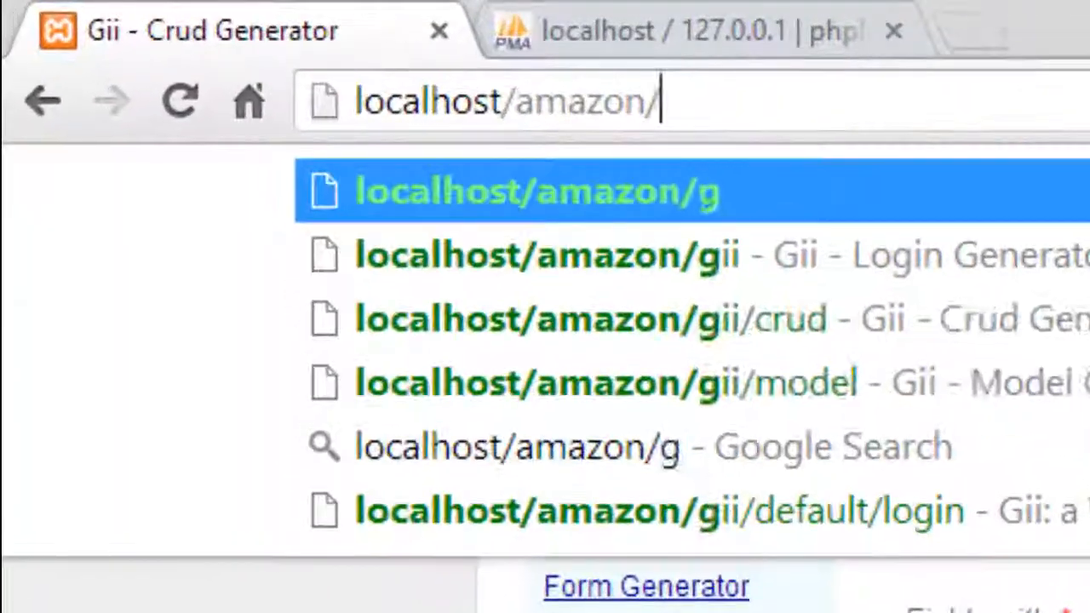
# Load localhost/amazon/Users in Chrome to view the empty Users CRUD page.
pyautogui.write('Users')
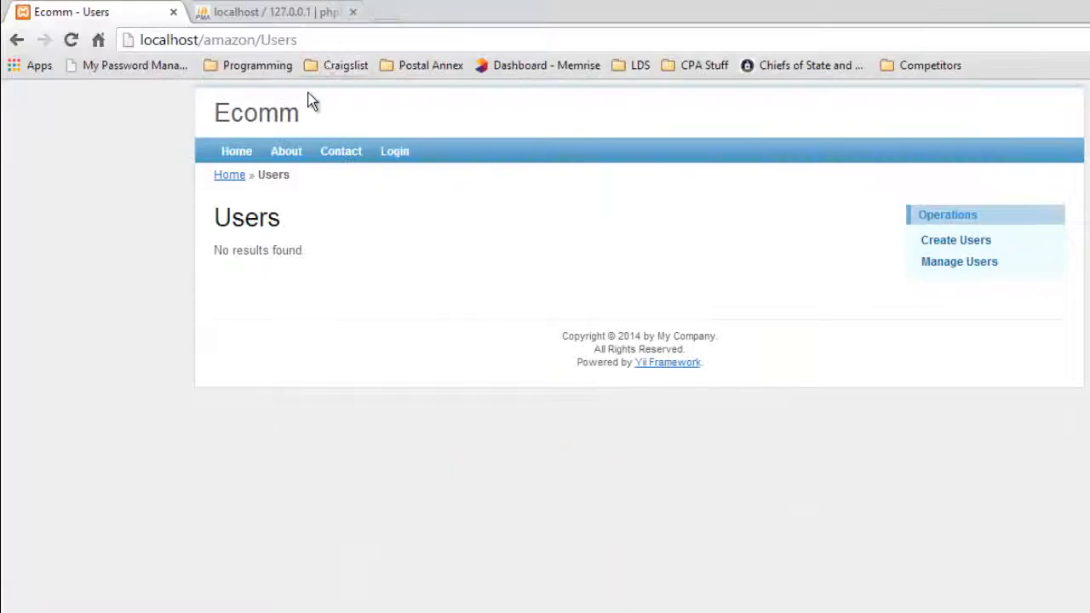
pyautogui.moveTo(277, 247)
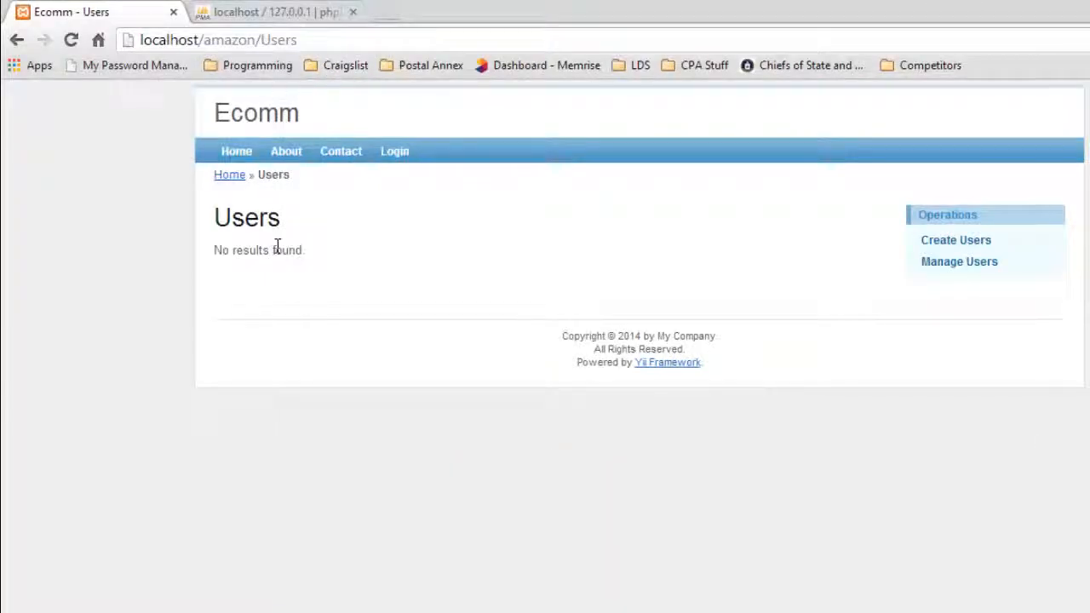
pyautogui.moveTo(416, 260)
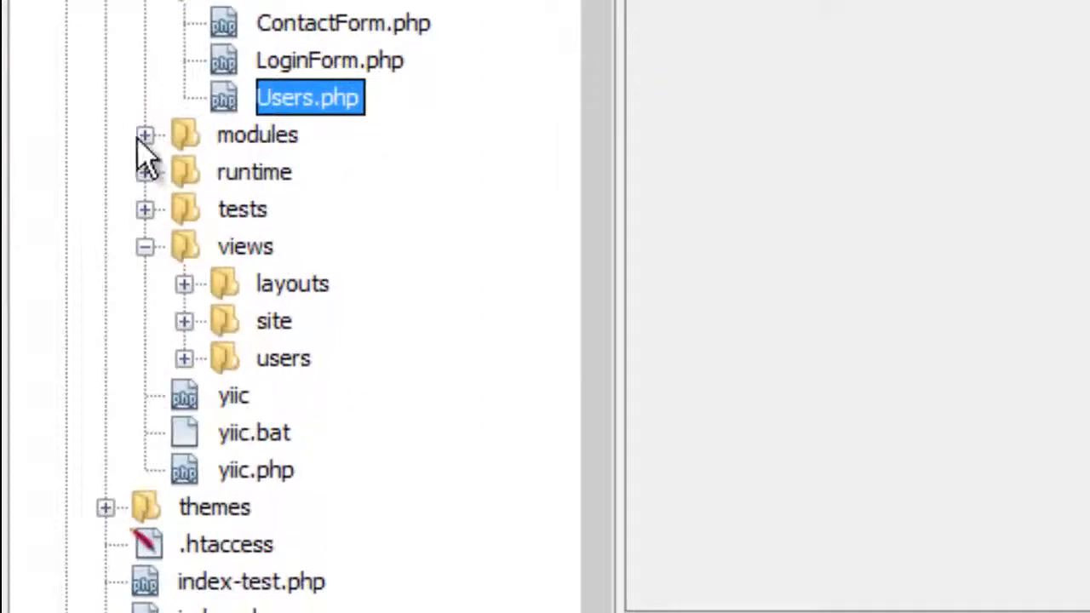
# Move UsersController.php and the users views into the administration module's controllers and views.
pyautogui.click(145, 134)
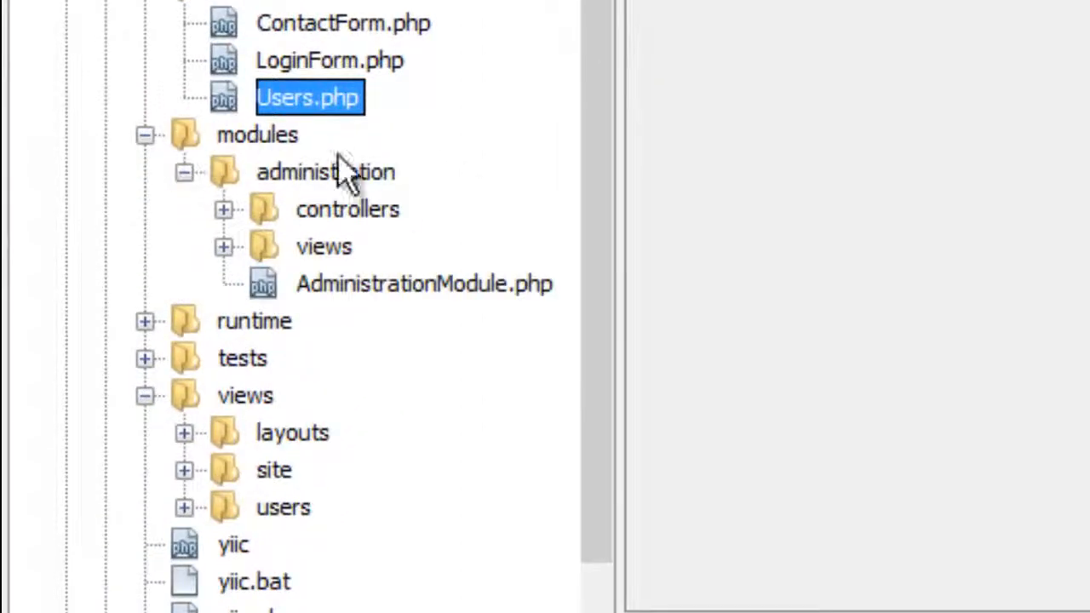
pyautogui.moveTo(507, 94)
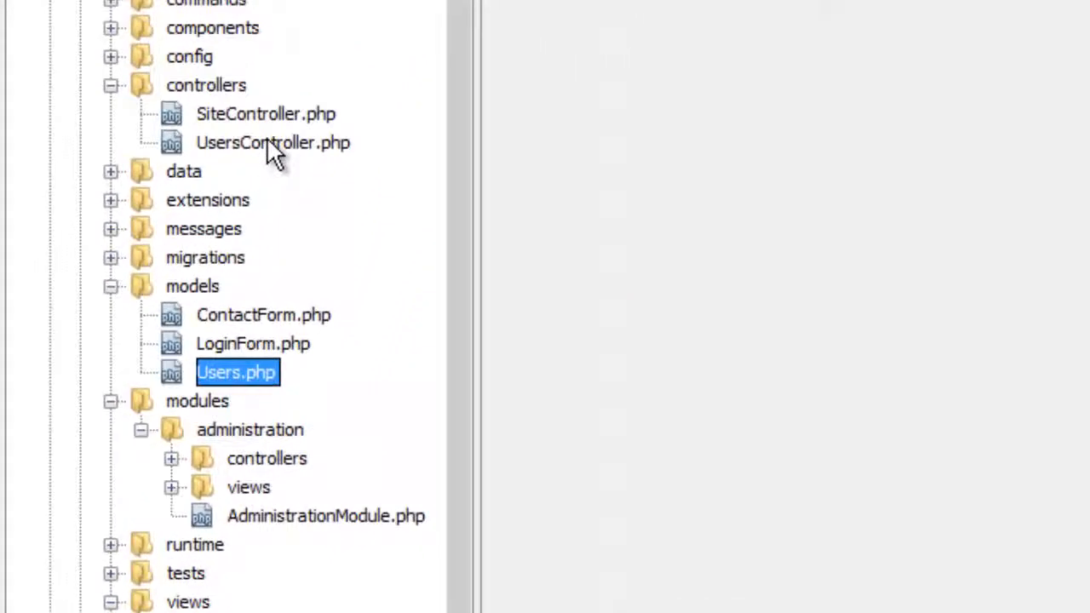
pyautogui.moveTo(237, 372); pyautogui.dragTo(272, 142)
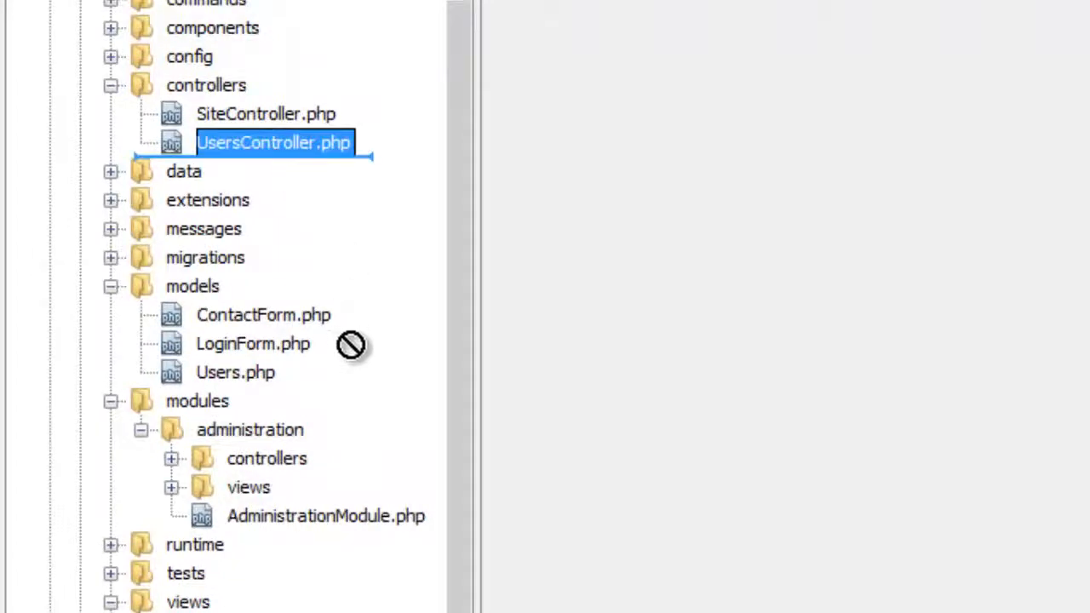
pyautogui.click(267, 458)
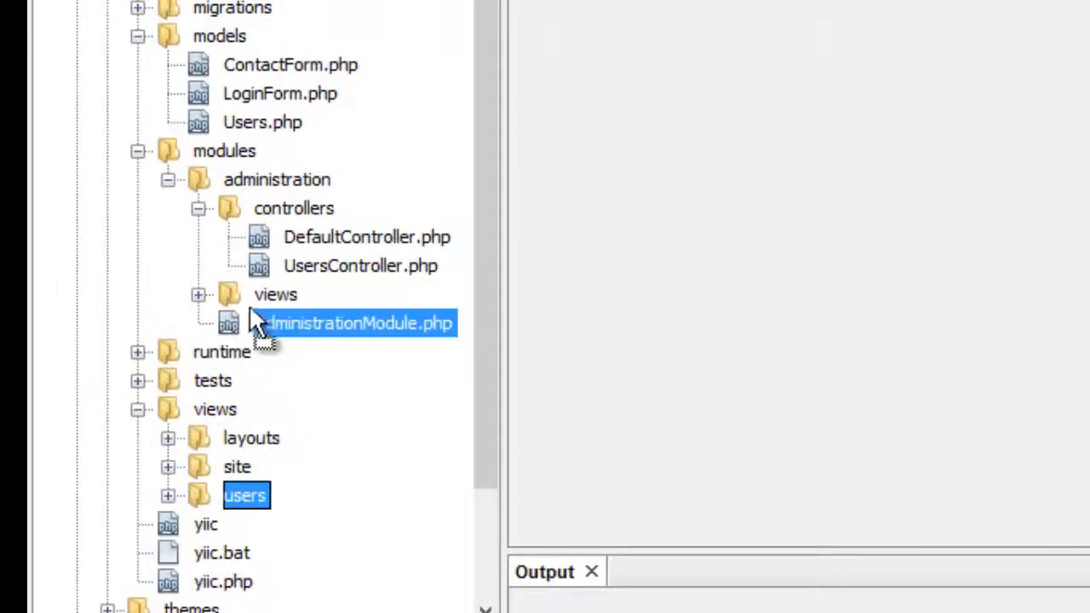
pyautogui.click(197, 295)
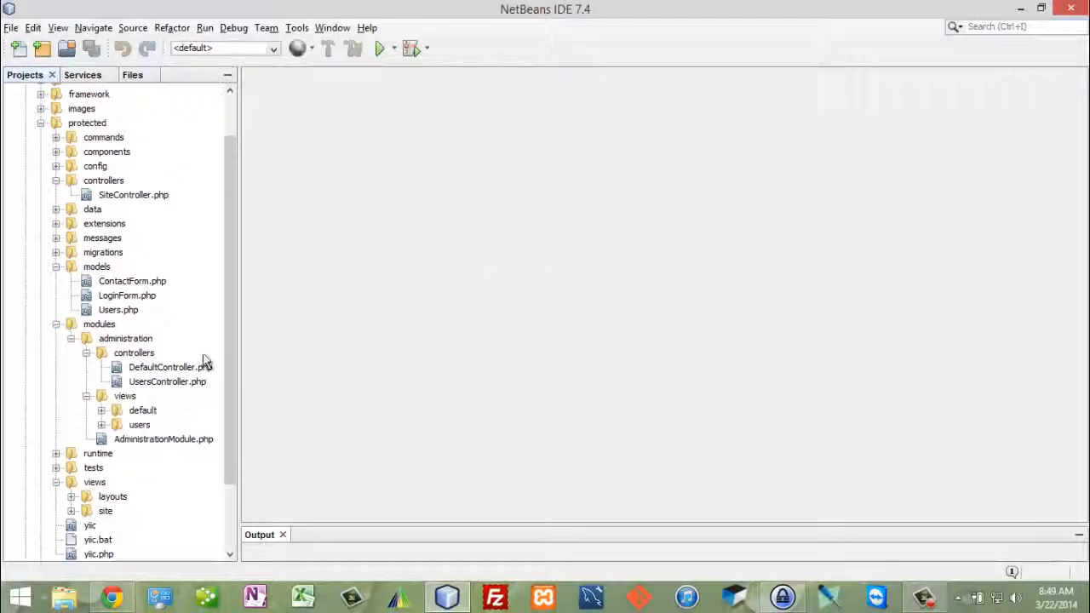
# Reload Users, then load localhost/amazon/administration/Users to confirm the module route works.
pyautogui.click(111, 596)
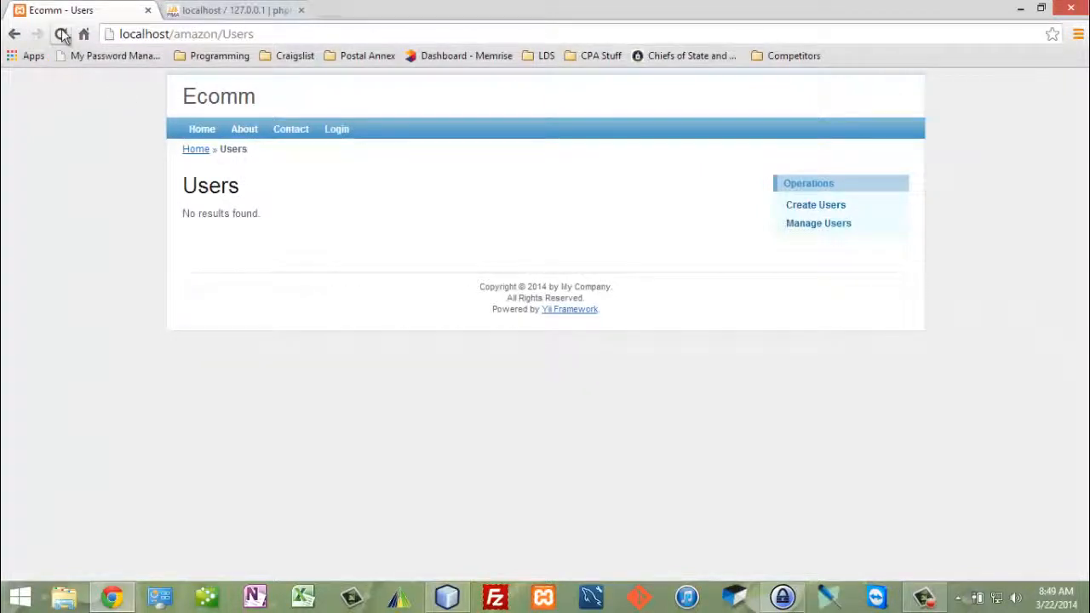
pyautogui.click(60, 34)
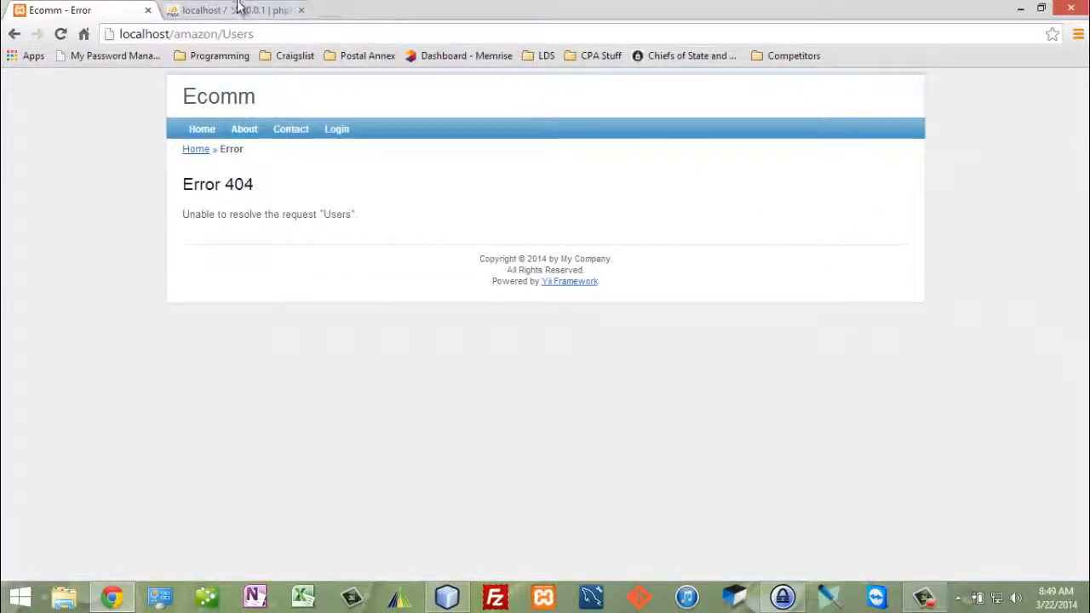
pyautogui.write('administration/')
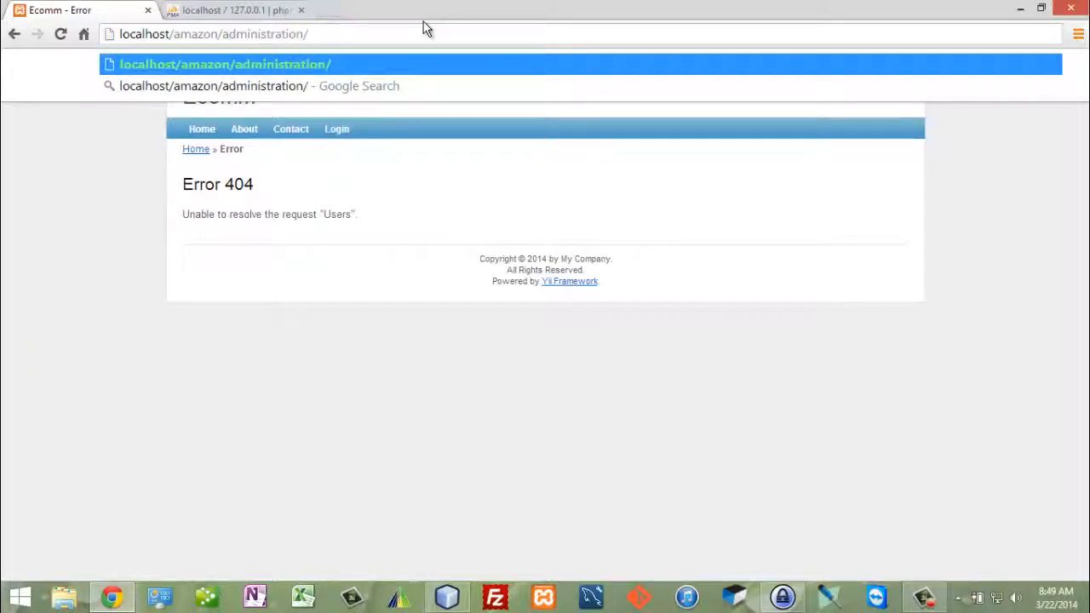
pyautogui.write('Users')
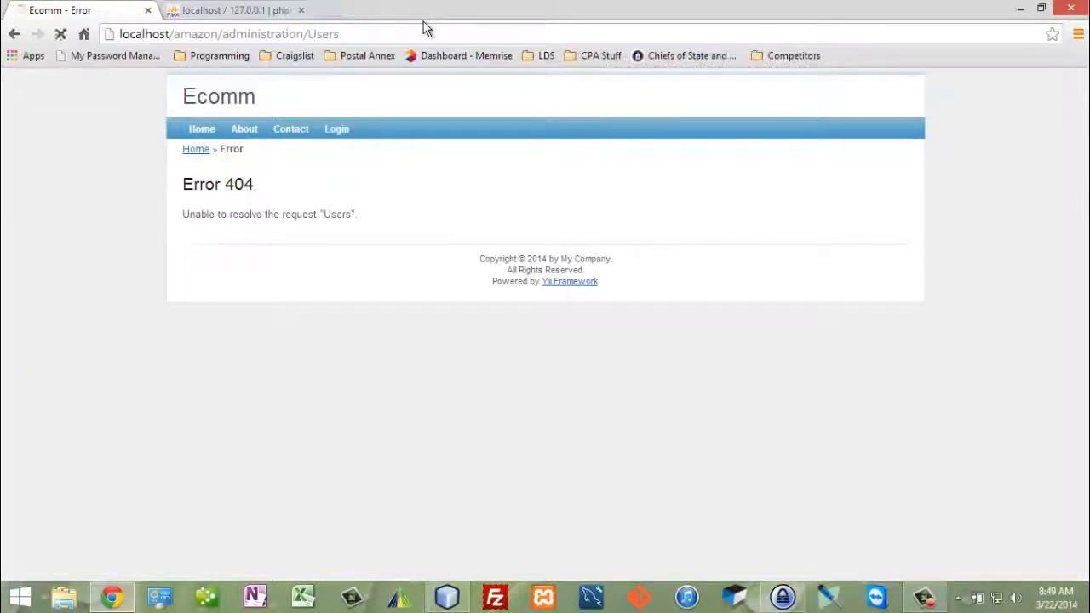
pyautogui.click(60, 34)
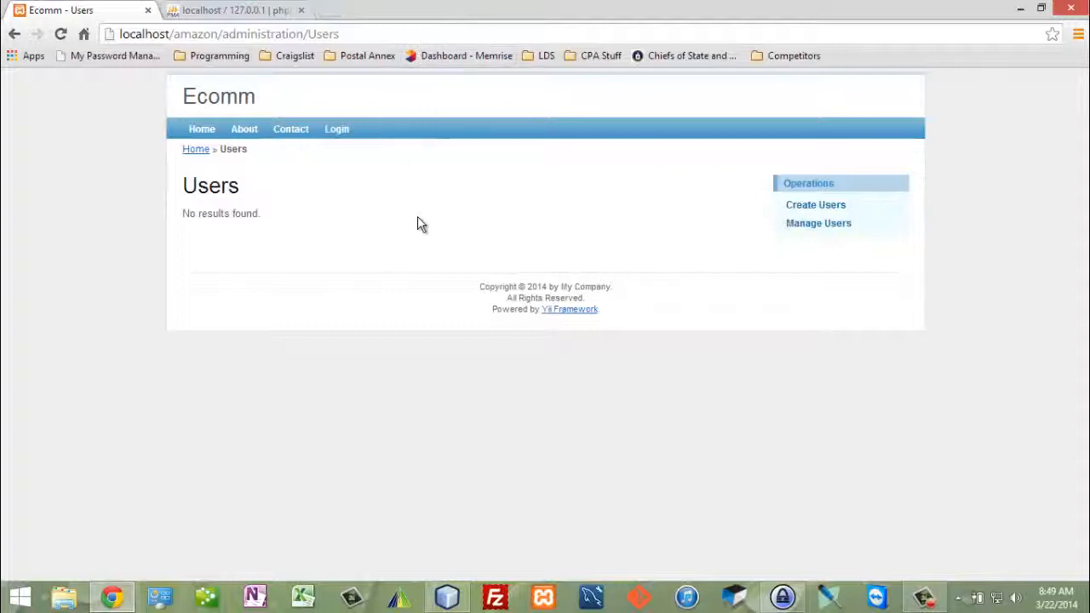
pyautogui.moveTo(425, 221)
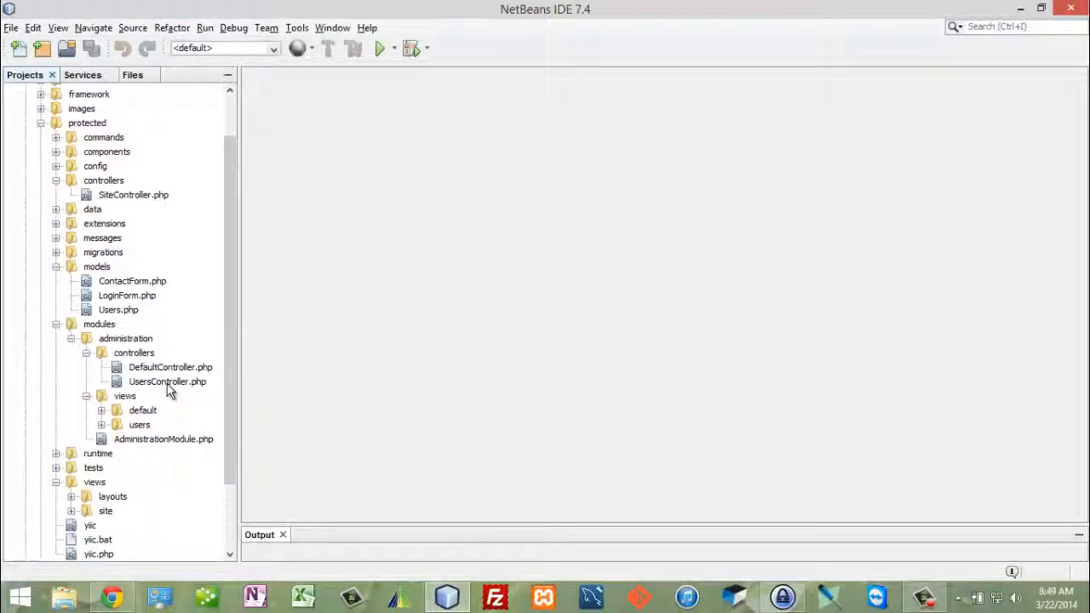
# Open the administration module's UsersController.php and scroll through accessRules and the actions.
pyautogui.doubleClick(167, 382)
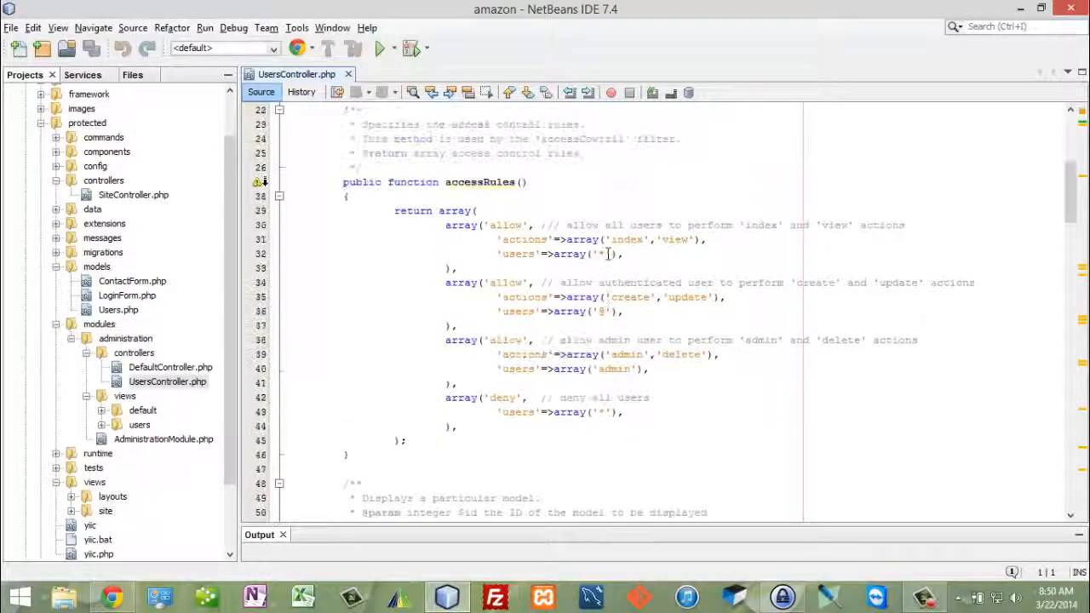
pyautogui.scroll(-3)
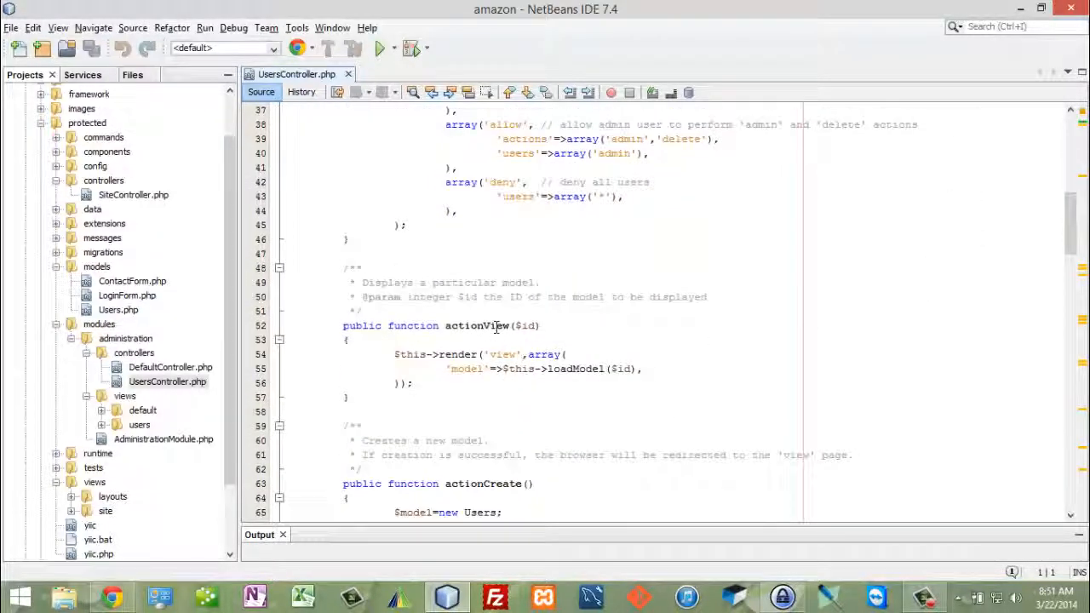
pyautogui.scroll(-3)
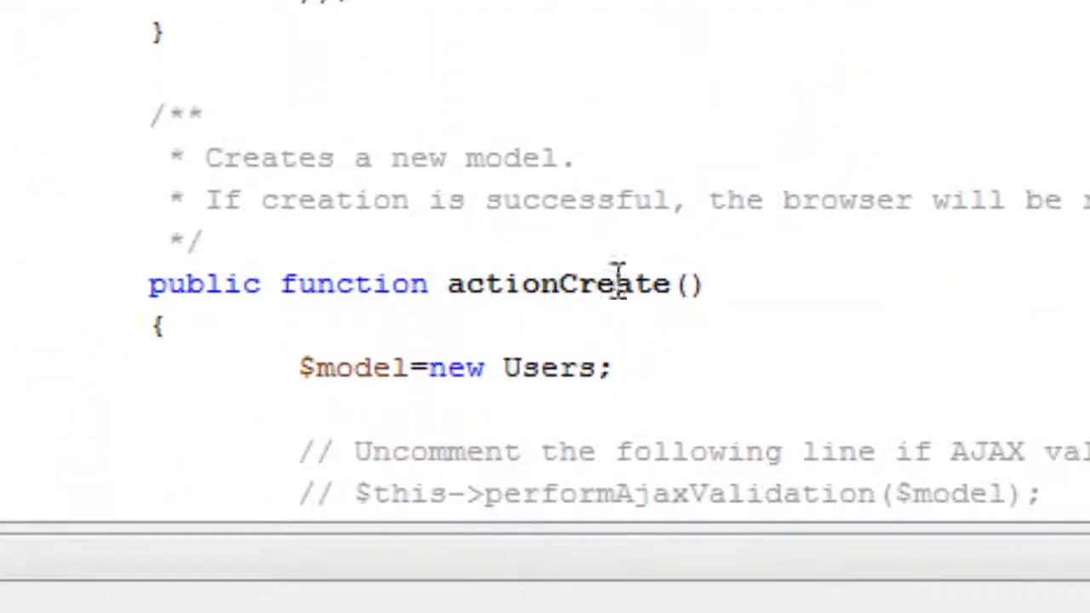
pyautogui.scroll(-3)
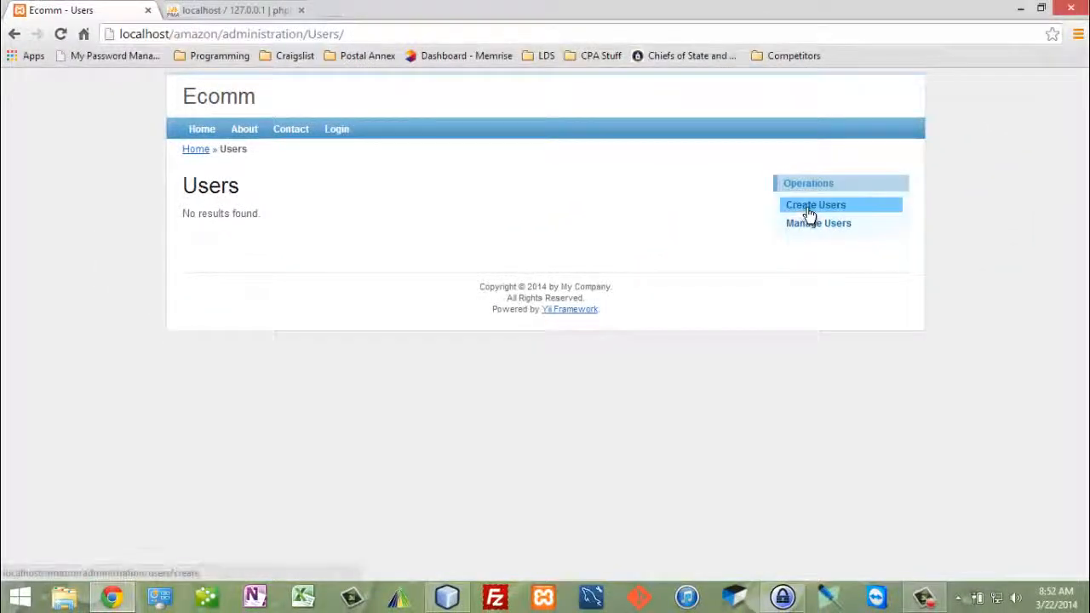
# Choose Create Users, then submit username and password on the Login page.
pyautogui.click(336, 129)
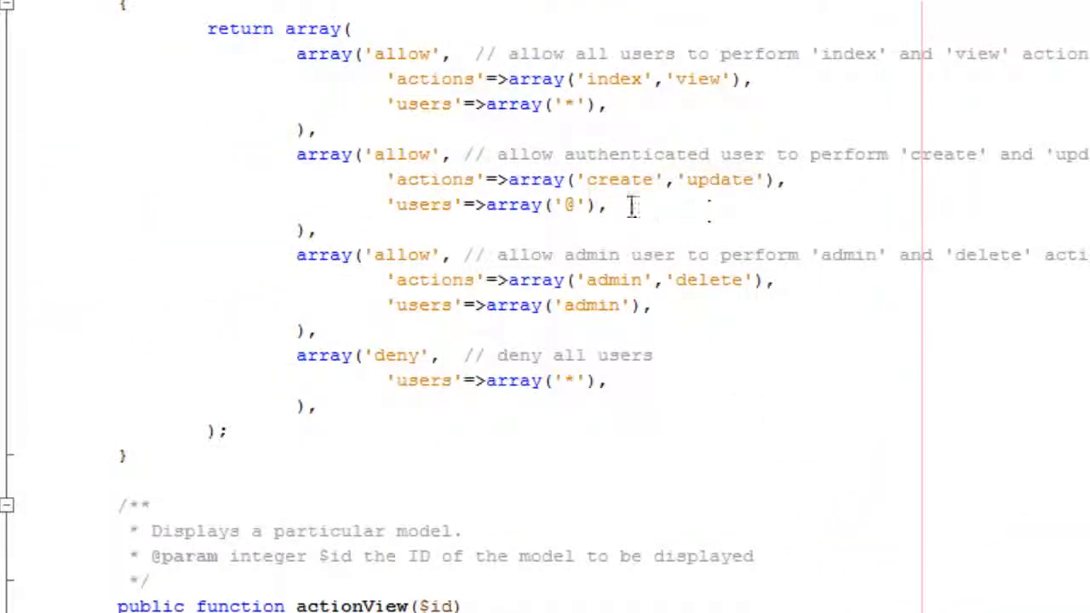
pyautogui.moveTo(788, 162)
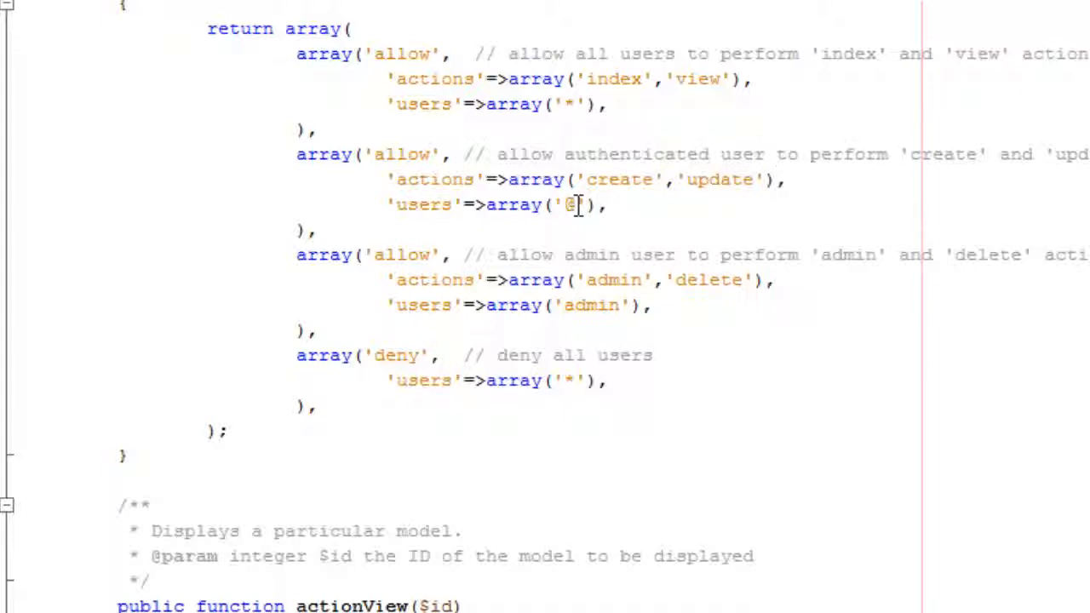
pyautogui.moveTo(741, 180)
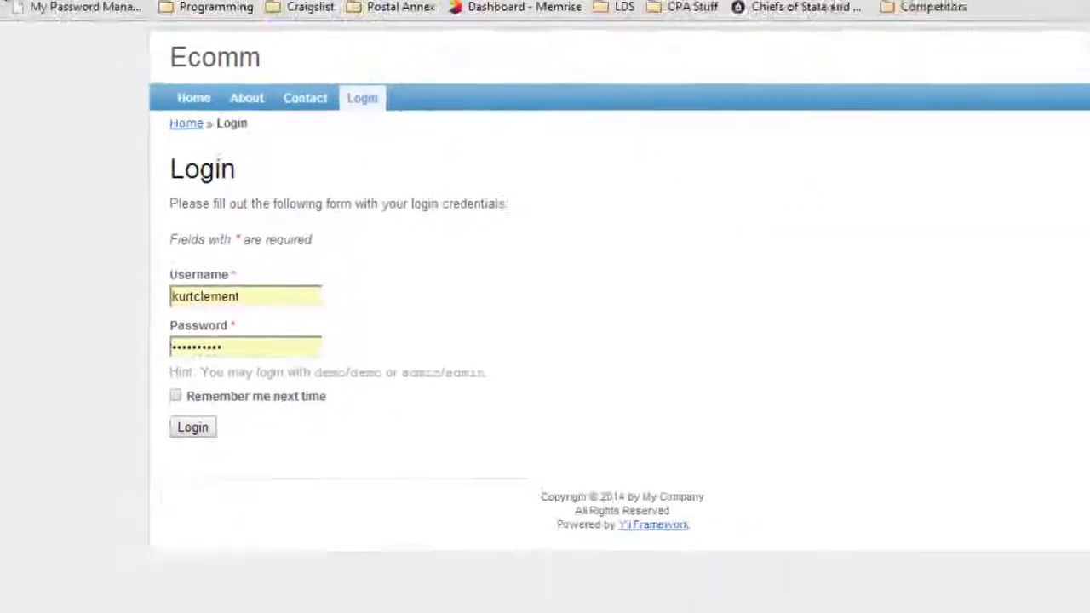
pyautogui.click(192, 426)
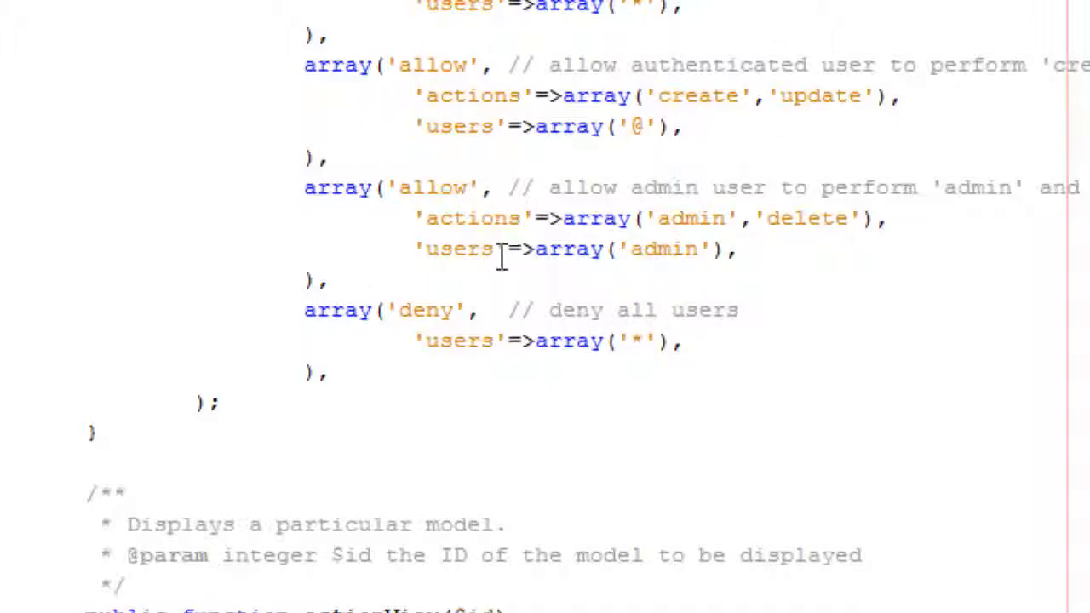
pyautogui.scroll(-3)
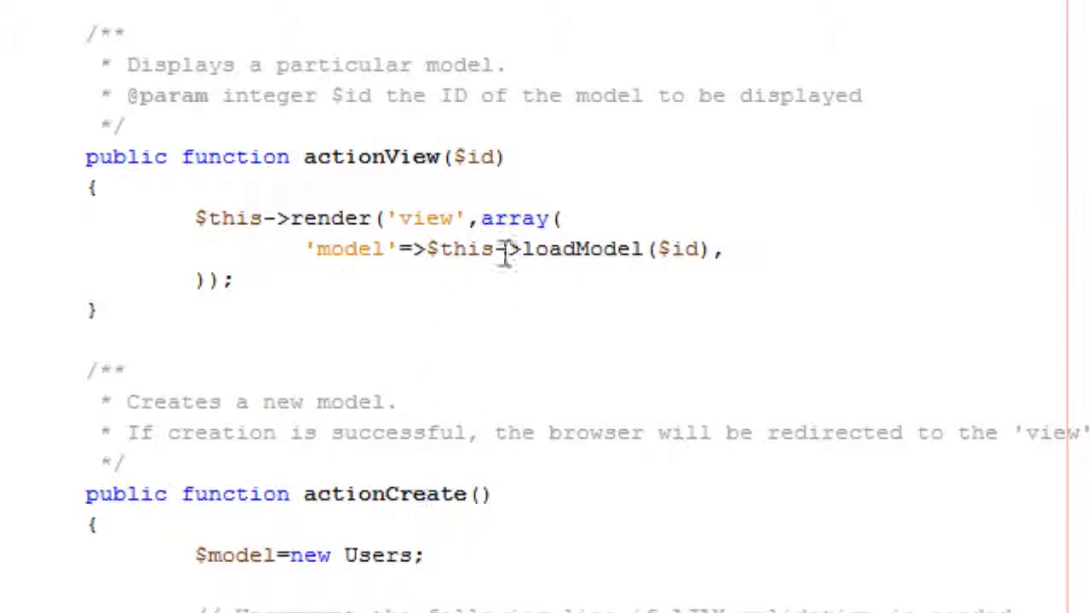
pyautogui.moveTo(560, 333)
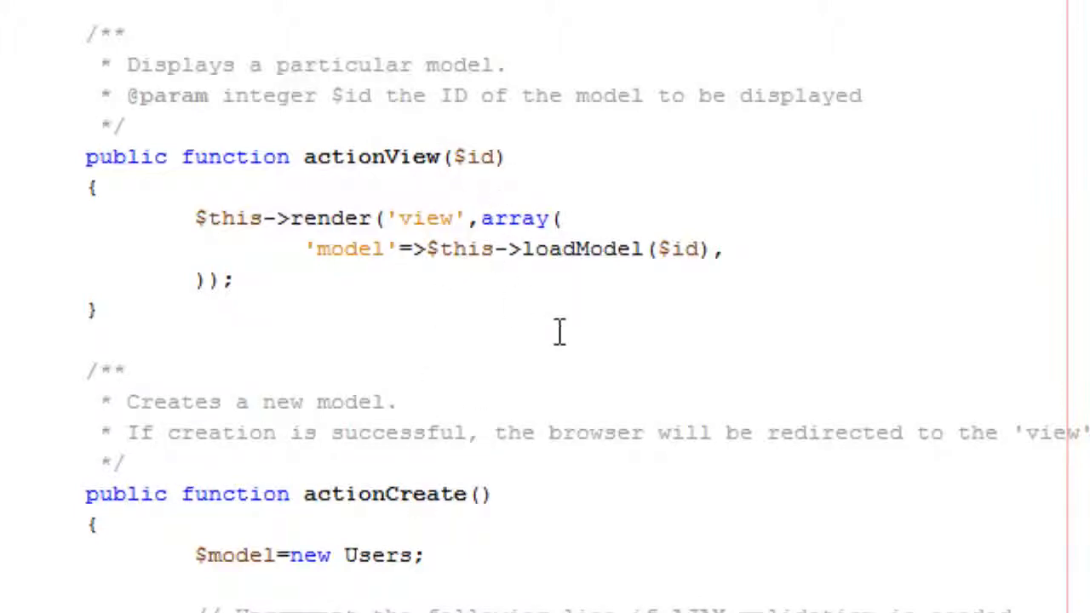
pyautogui.scroll(-3)
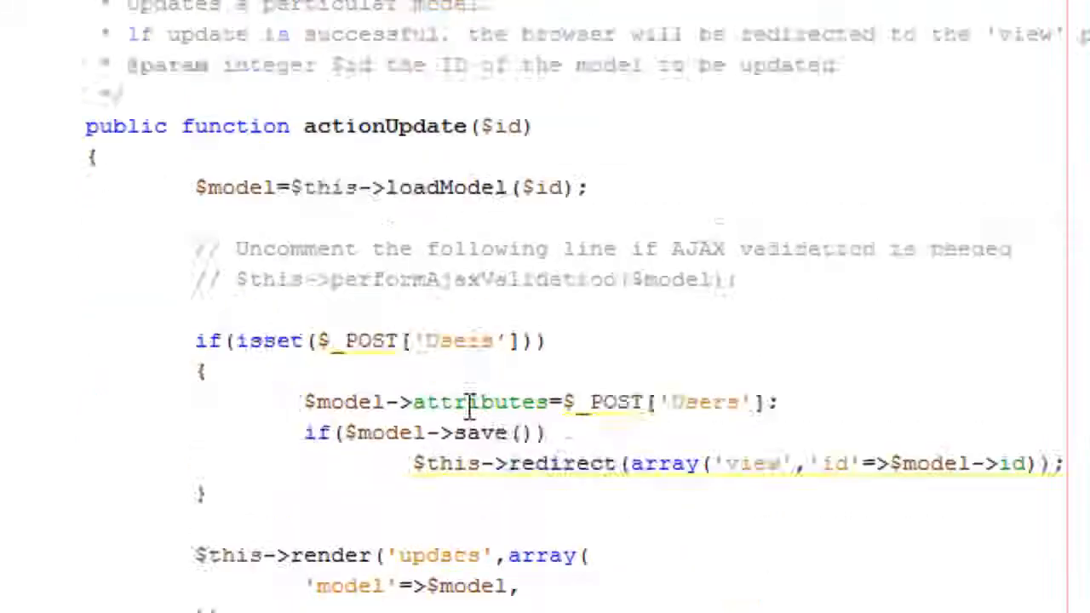
pyautogui.scroll(-3)
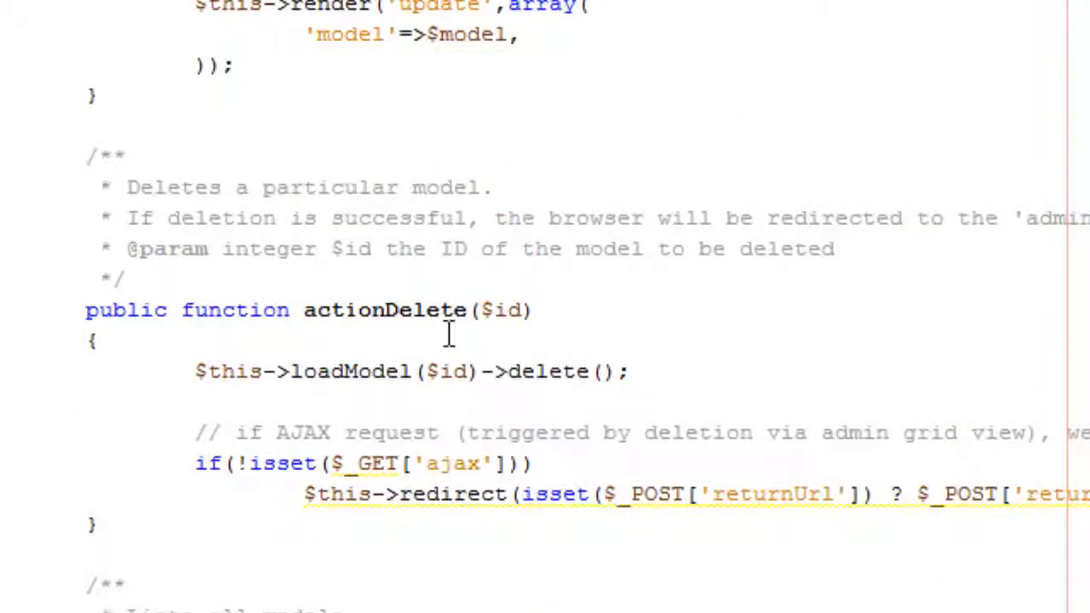
pyautogui.scroll(-3)
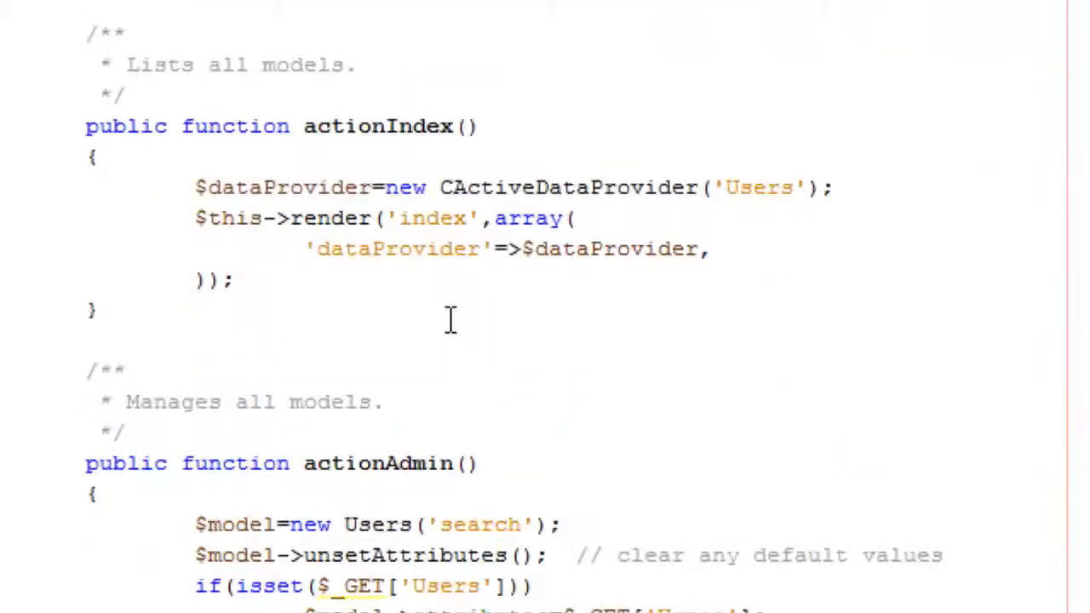
pyautogui.scroll(-3)
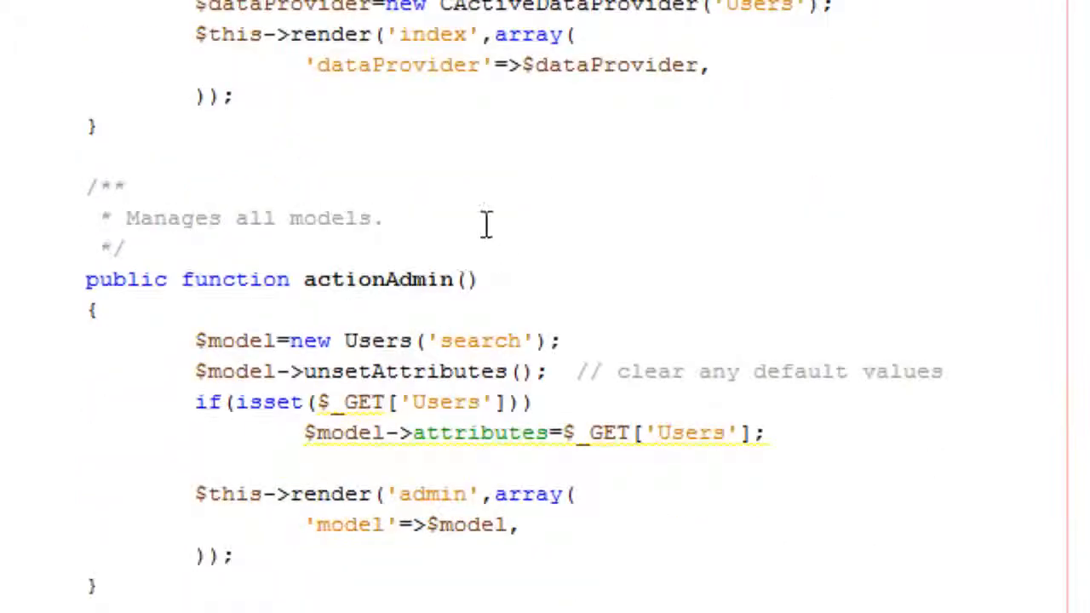
pyautogui.scroll(-3)
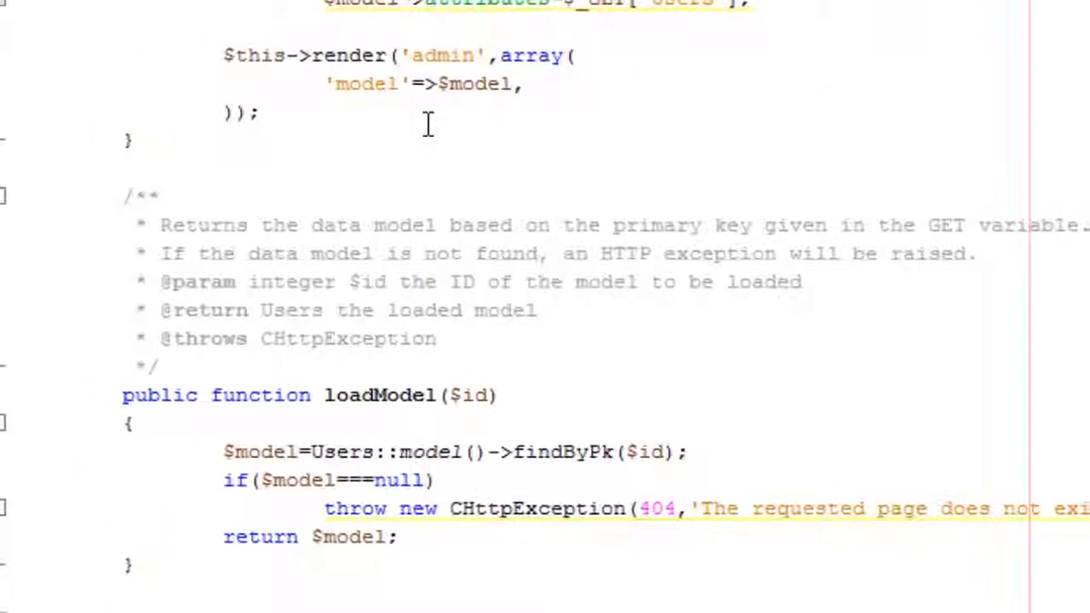
pyautogui.scroll(-3)
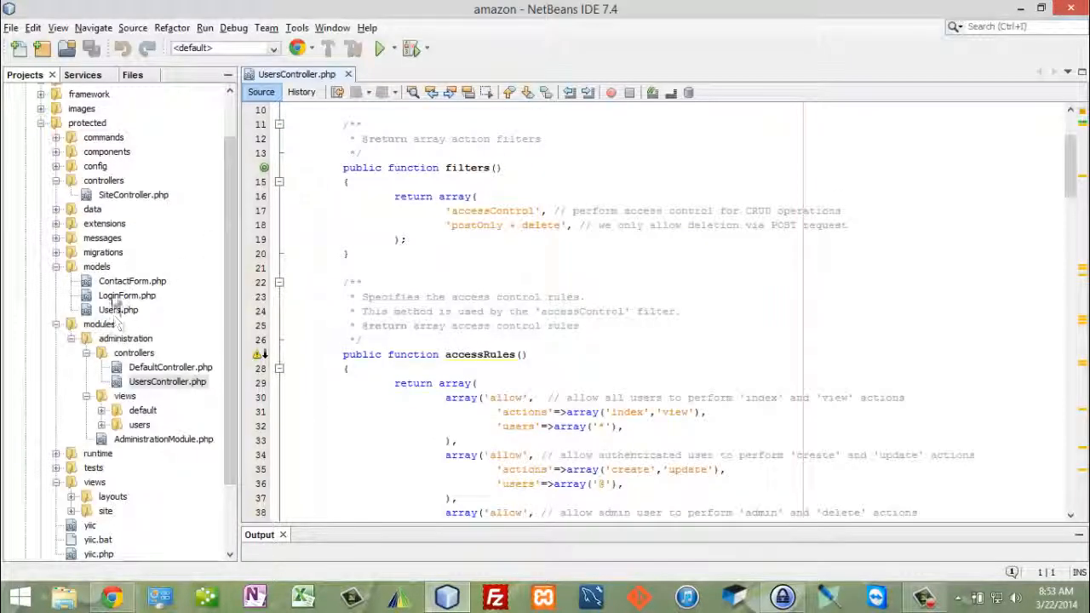
pyautogui.moveTo(213, 296)
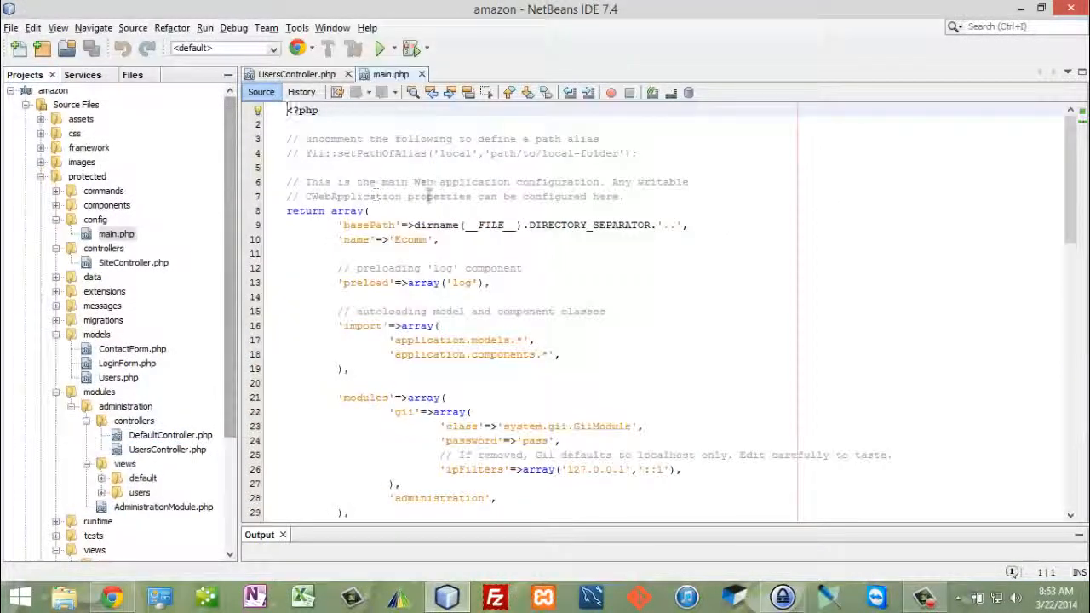
# Scroll main.php down to the modules array listing gii and administration.
pyautogui.scroll(-3)
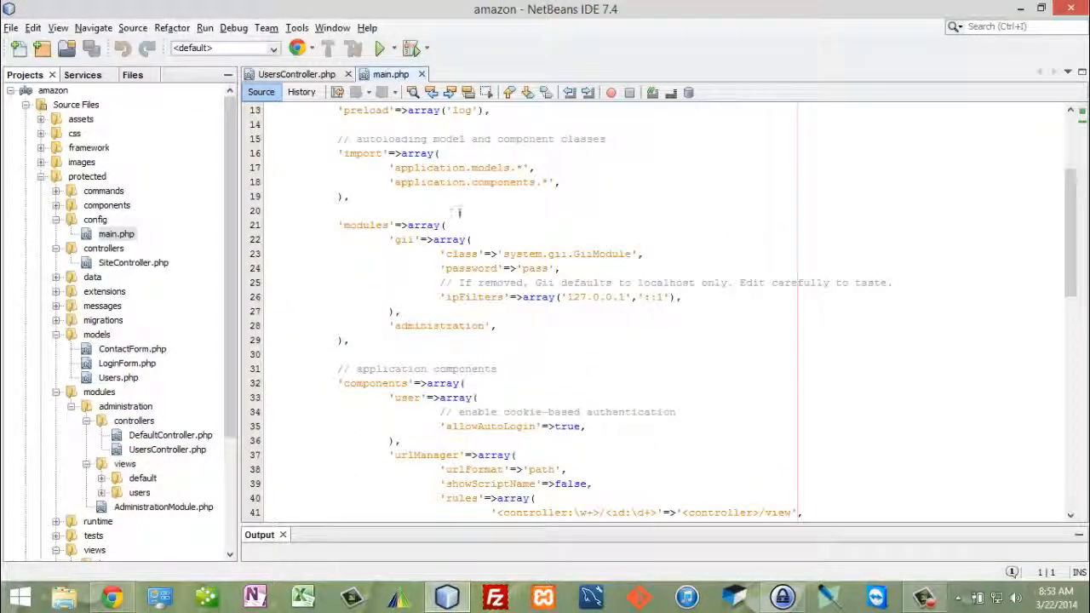